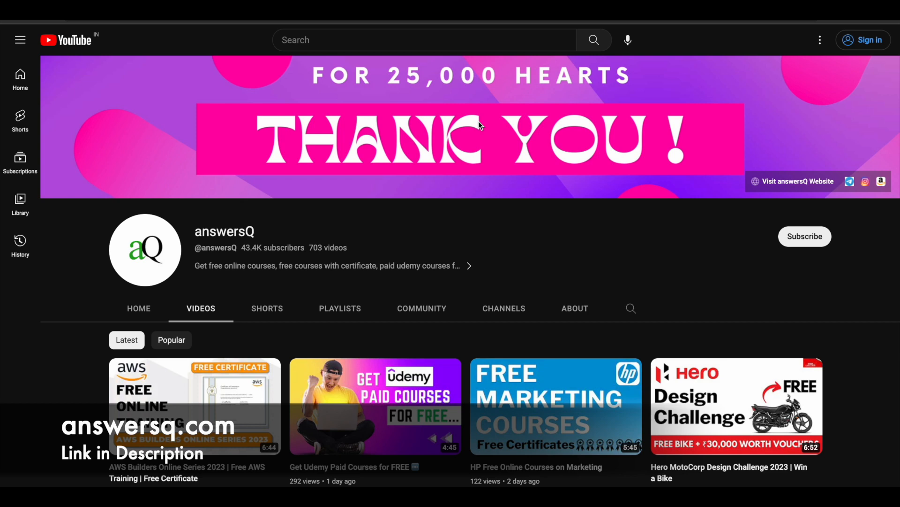
{"action": "mouse_move", "coordinate": [489, 151]}
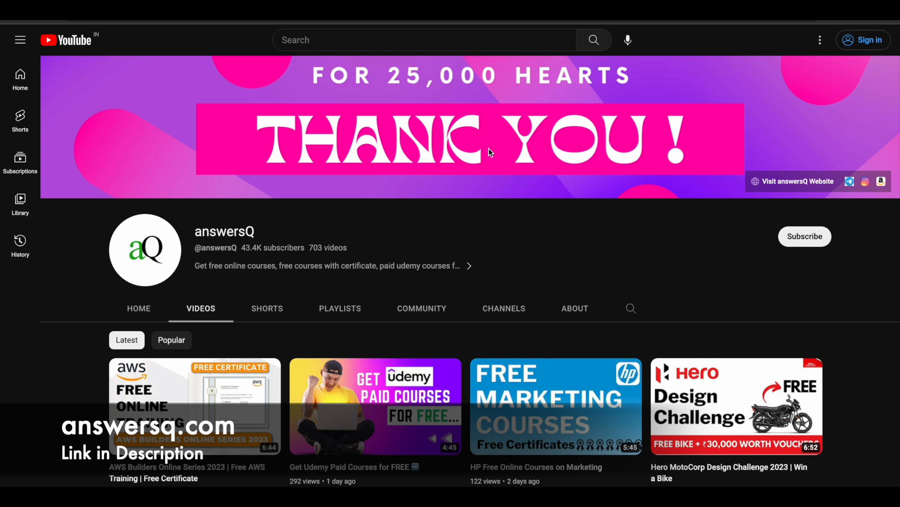
{"action": "mouse_move", "coordinate": [804, 236]}
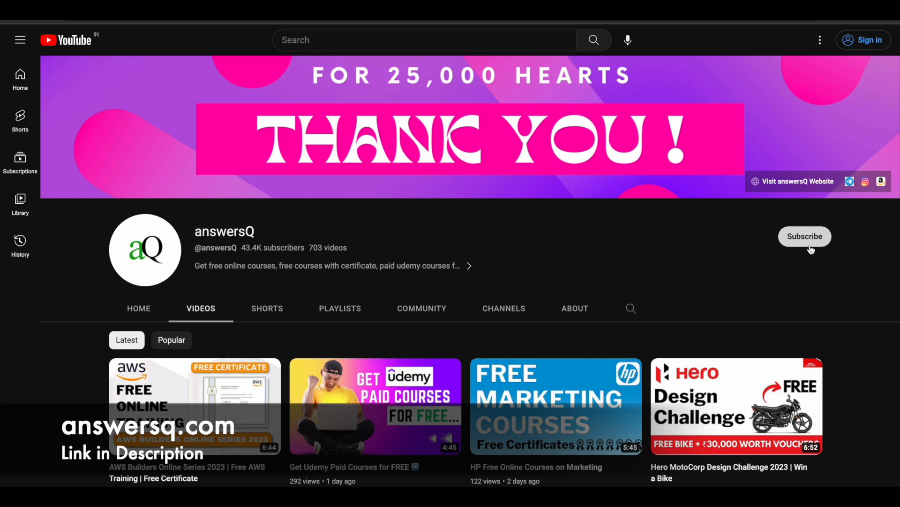
{"action": "mouse_move", "coordinate": [855, 203]}
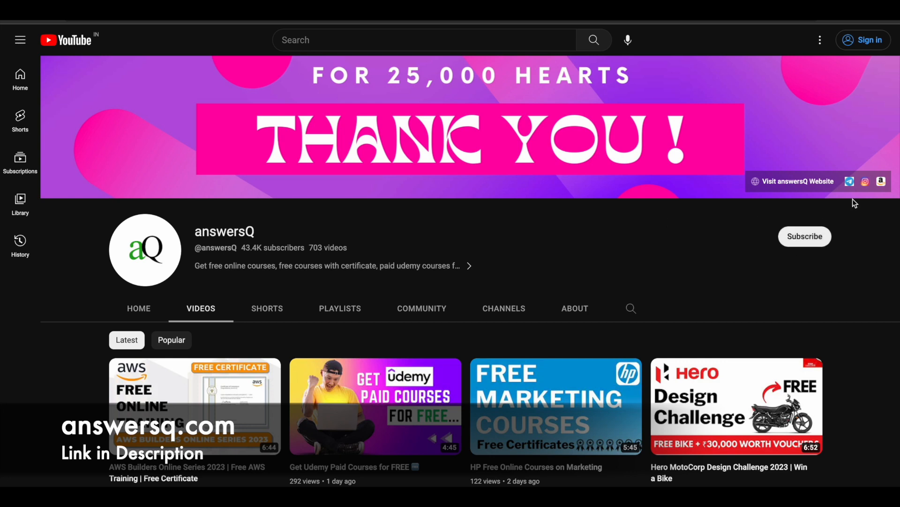
{"action": "mouse_move", "coordinate": [862, 208]}
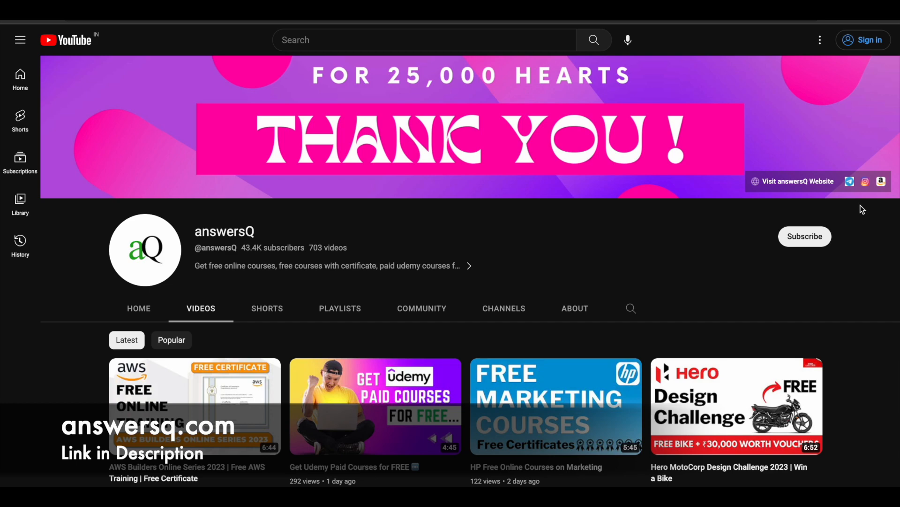
{"action": "mouse_move", "coordinate": [587, 194]}
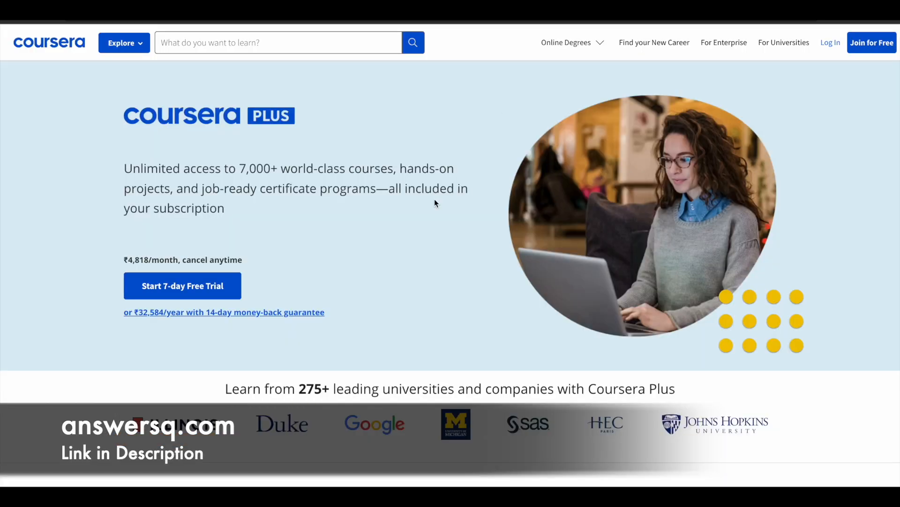
Step: Expand the Introduction to DevOps and GIT modules in the Course Curriculum
{"action": "scroll", "scroll_direction": "down", "scroll_amount": 3}
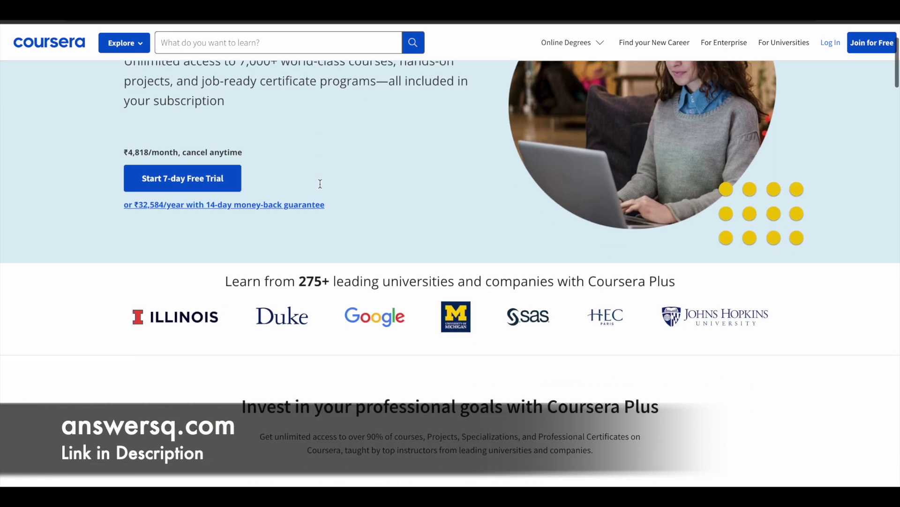
{"action": "scroll", "scroll_direction": "down", "scroll_amount": 3}
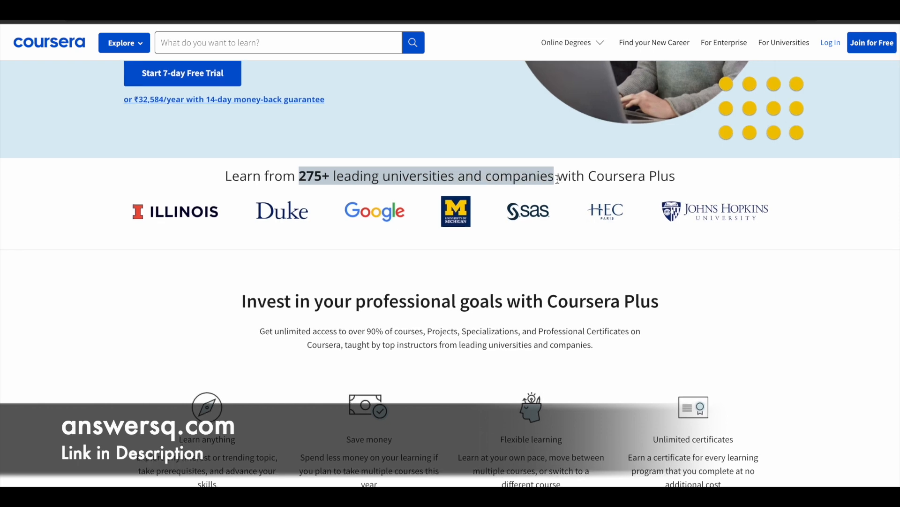
{"action": "mouse_move", "coordinate": [397, 217]}
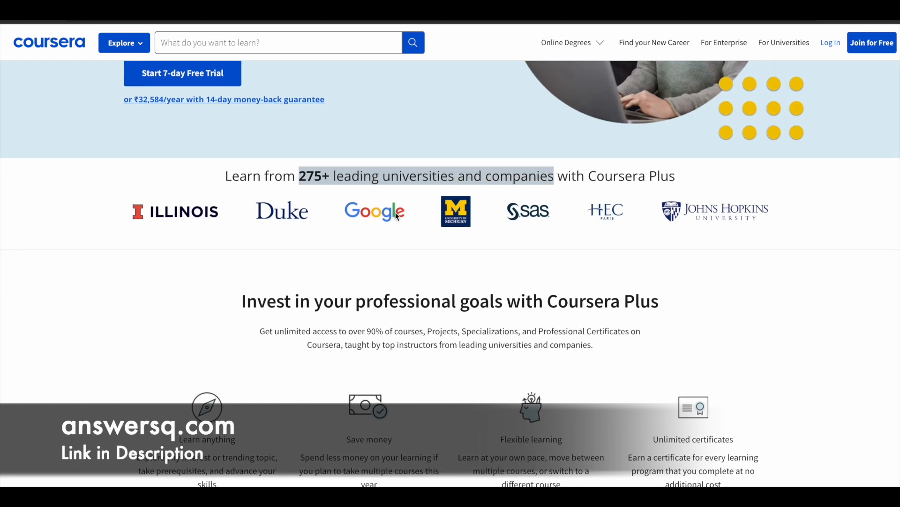
{"action": "mouse_move", "coordinate": [583, 218]}
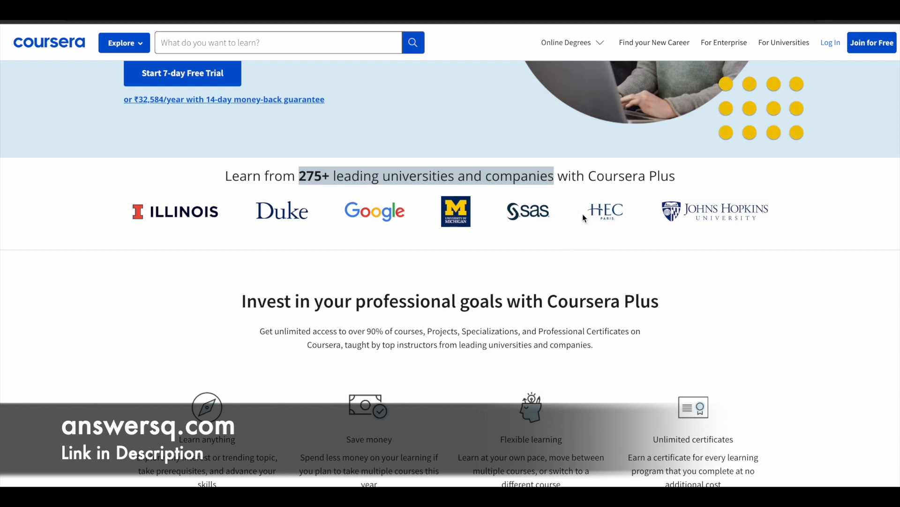
{"action": "mouse_move", "coordinate": [724, 229]}
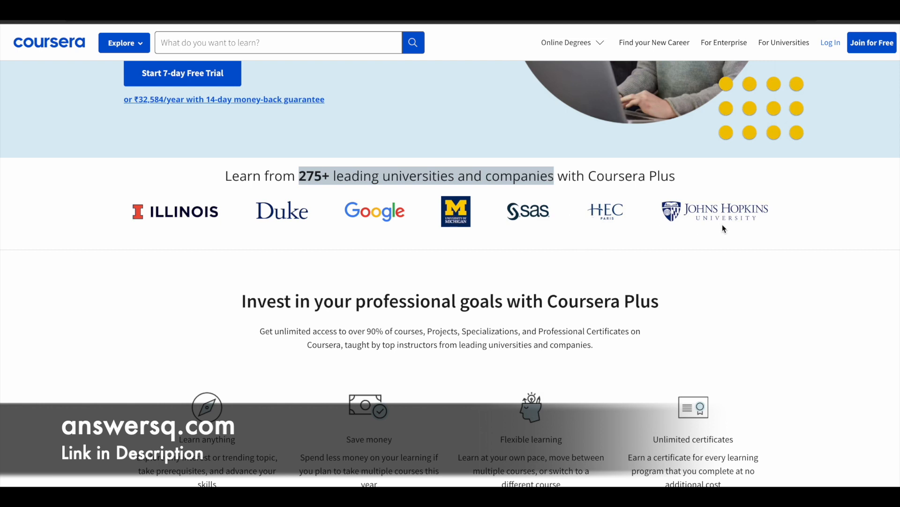
{"action": "mouse_move", "coordinate": [661, 236]}
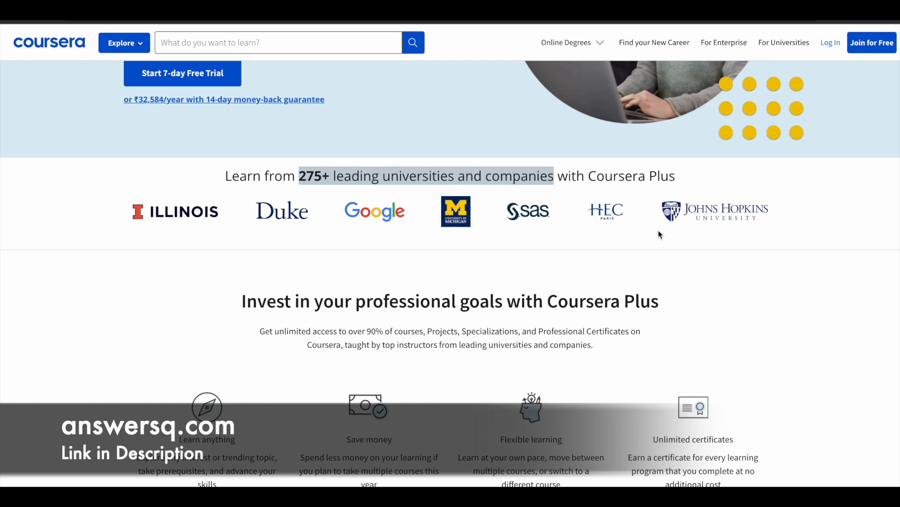
{"action": "scroll", "scroll_direction": "up", "scroll_amount": 3}
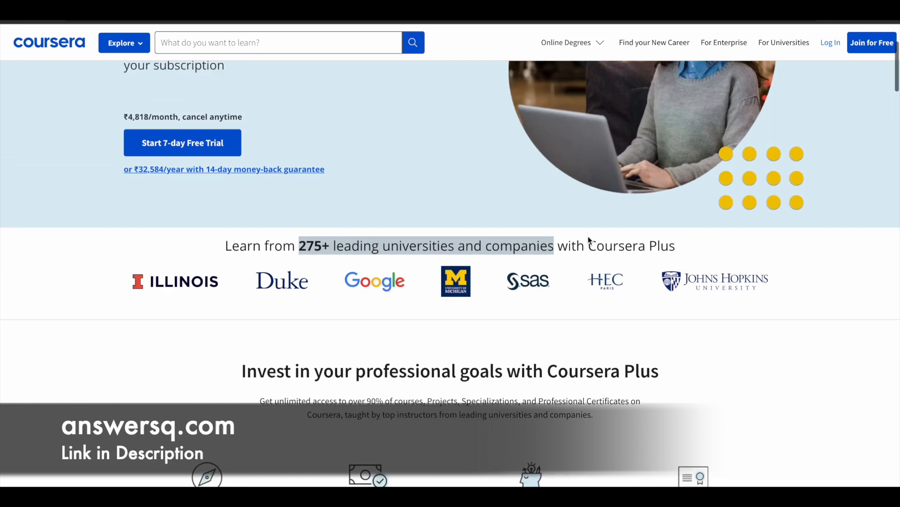
{"action": "scroll", "scroll_direction": "up", "scroll_amount": 3}
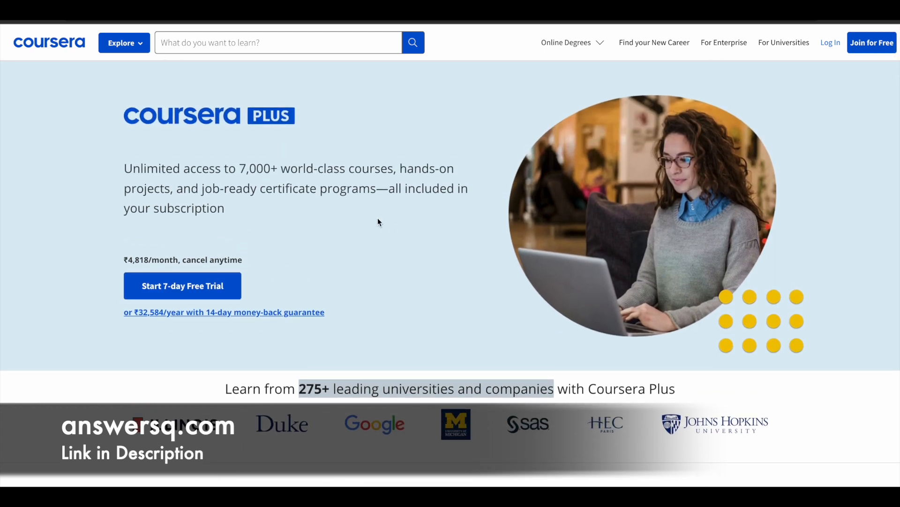
{"action": "mouse_move", "coordinate": [292, 172]}
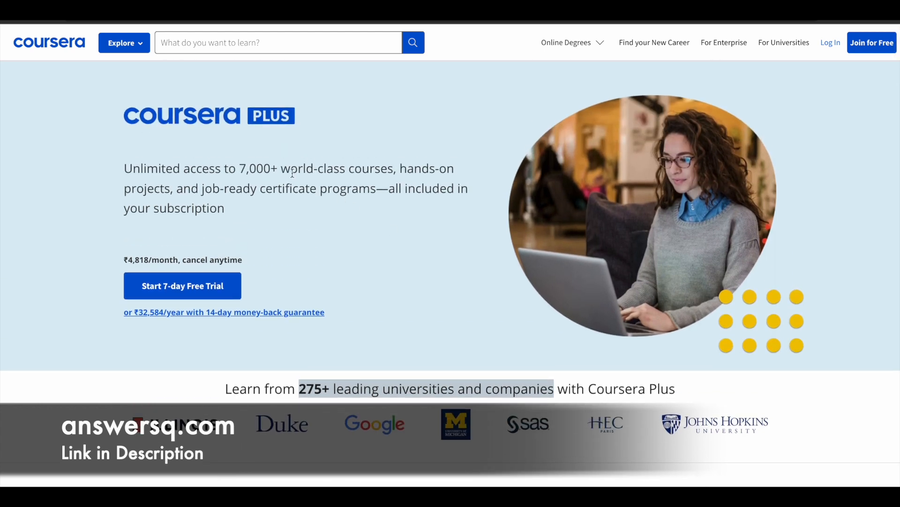
{"action": "mouse_move", "coordinate": [291, 133]}
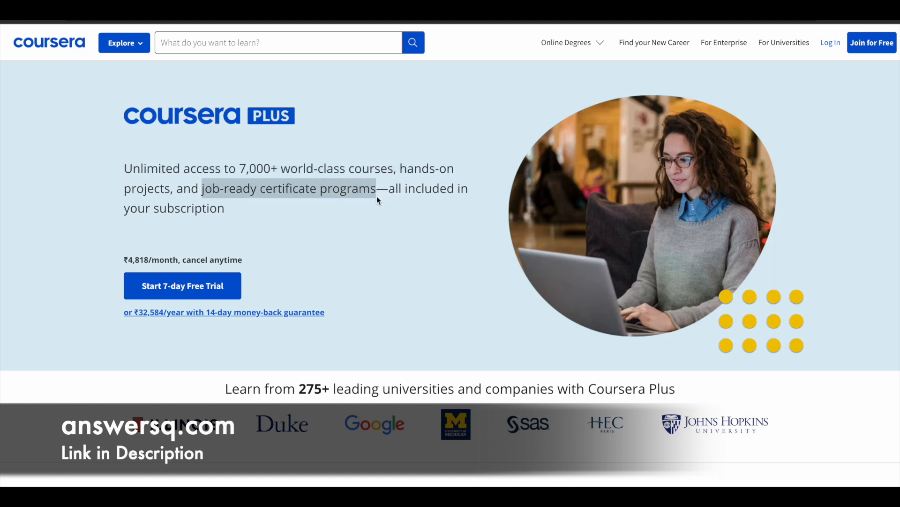
{"action": "mouse_move", "coordinate": [388, 223]}
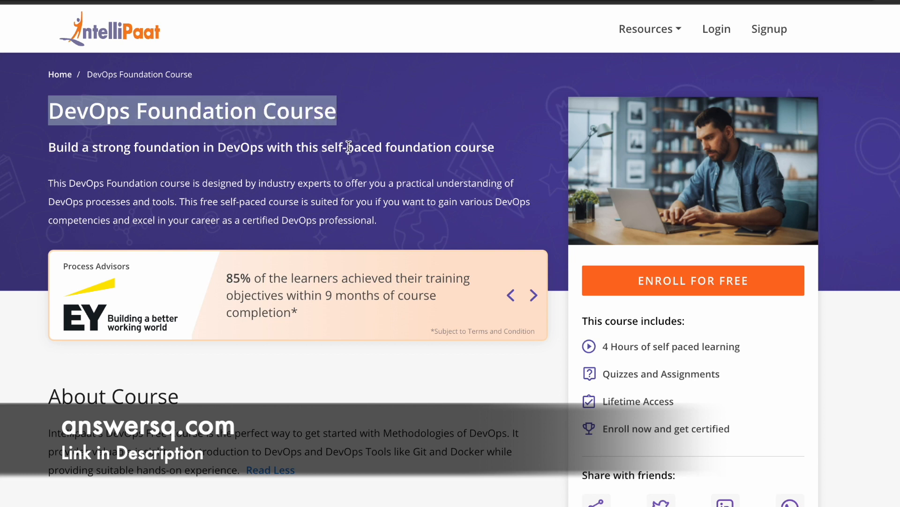
{"action": "left_click", "coordinate": [533, 295]}
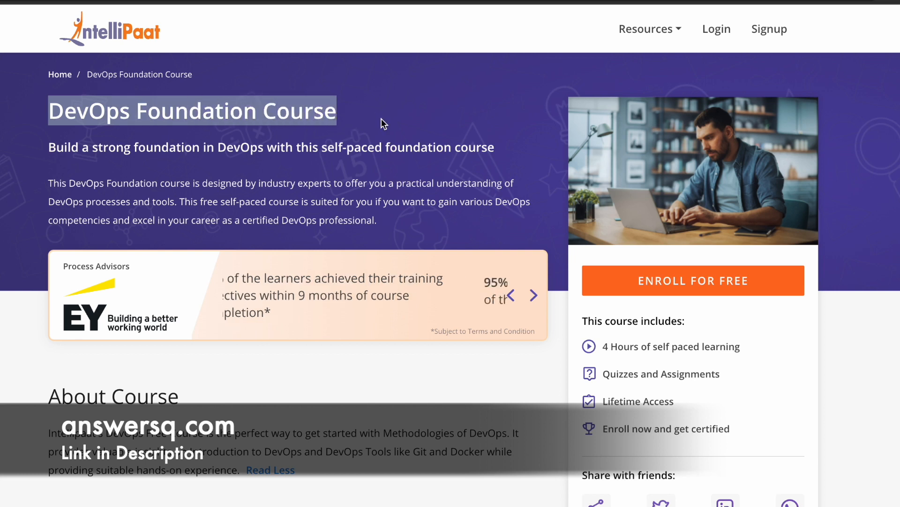
{"action": "left_click", "coordinate": [533, 295]}
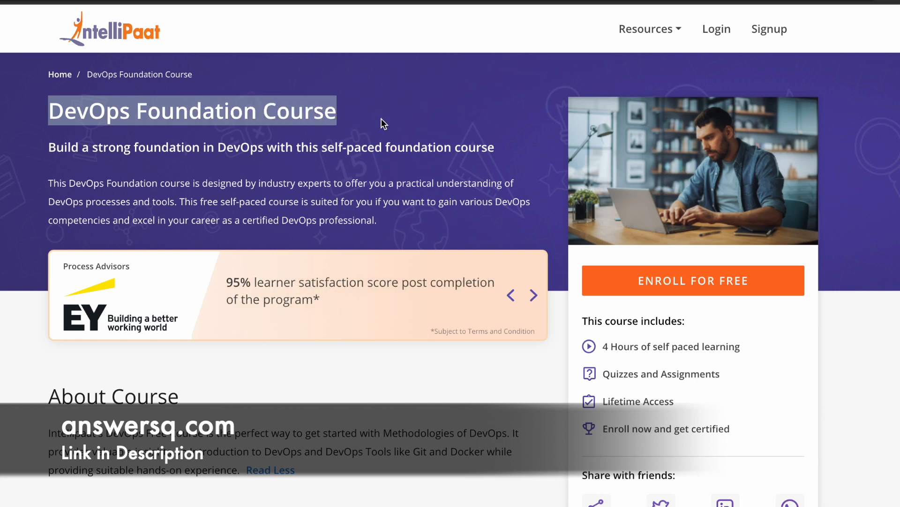
{"action": "left_click", "coordinate": [532, 294]}
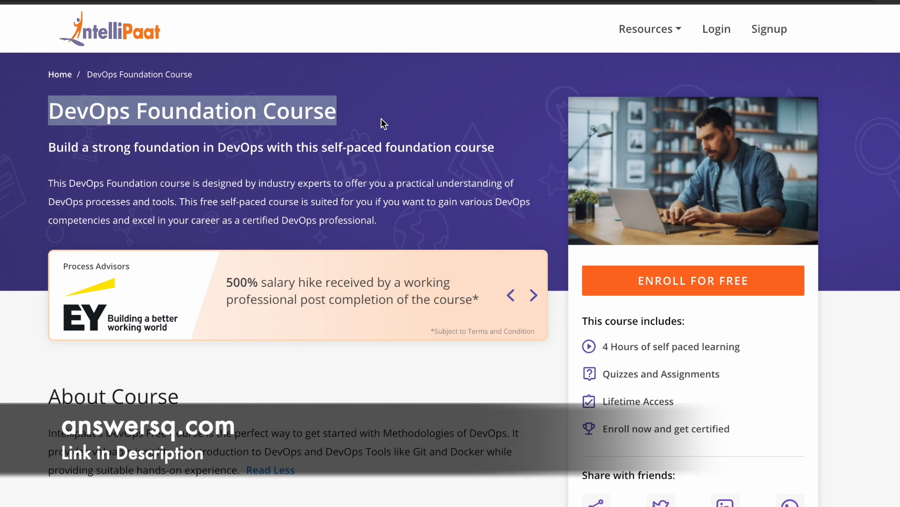
{"action": "left_click", "coordinate": [533, 294]}
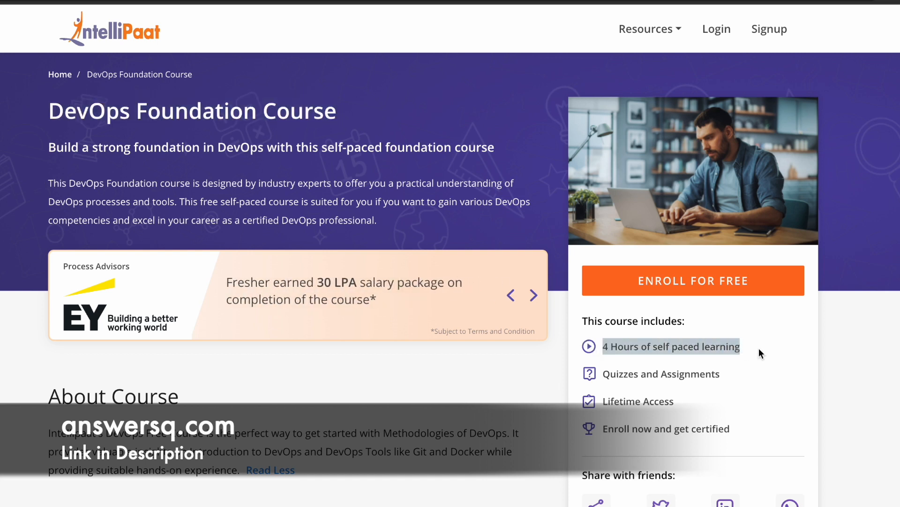
{"action": "left_click", "coordinate": [533, 295]}
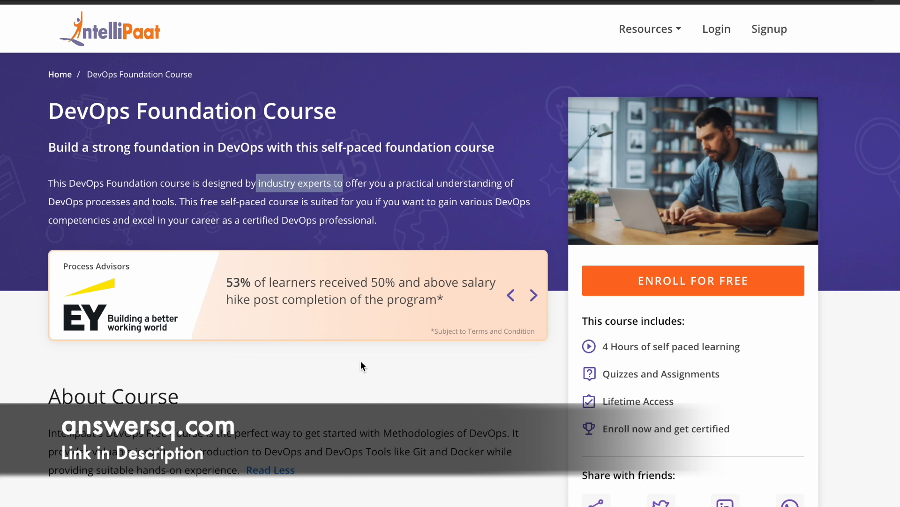
{"action": "left_click", "coordinate": [534, 295]}
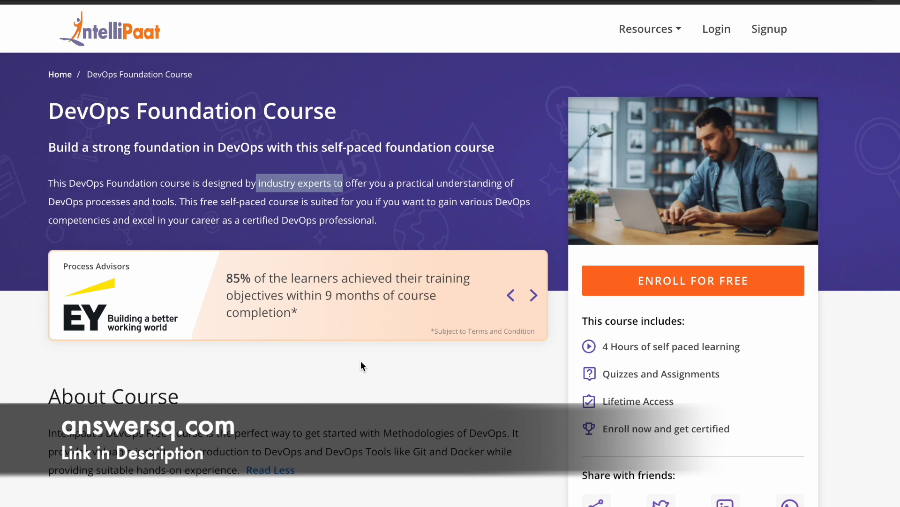
{"action": "left_click", "coordinate": [532, 294]}
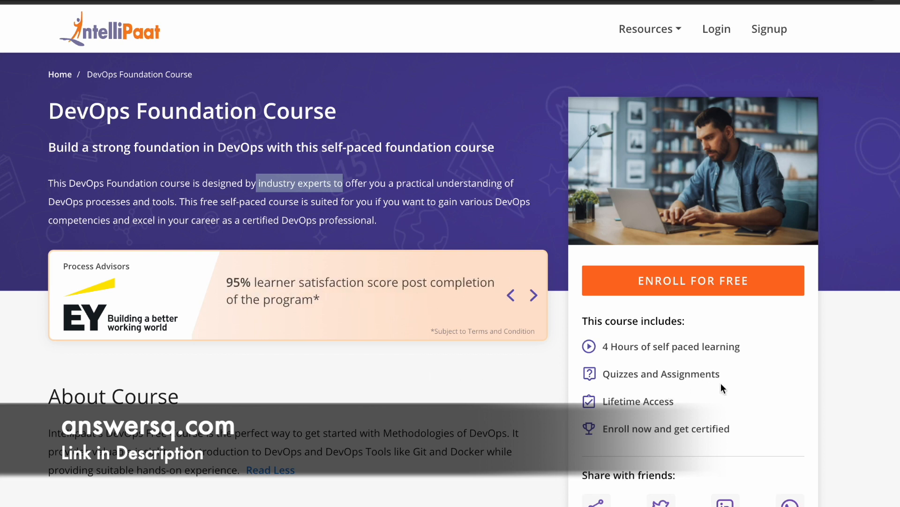
{"action": "mouse_move", "coordinate": [721, 388]}
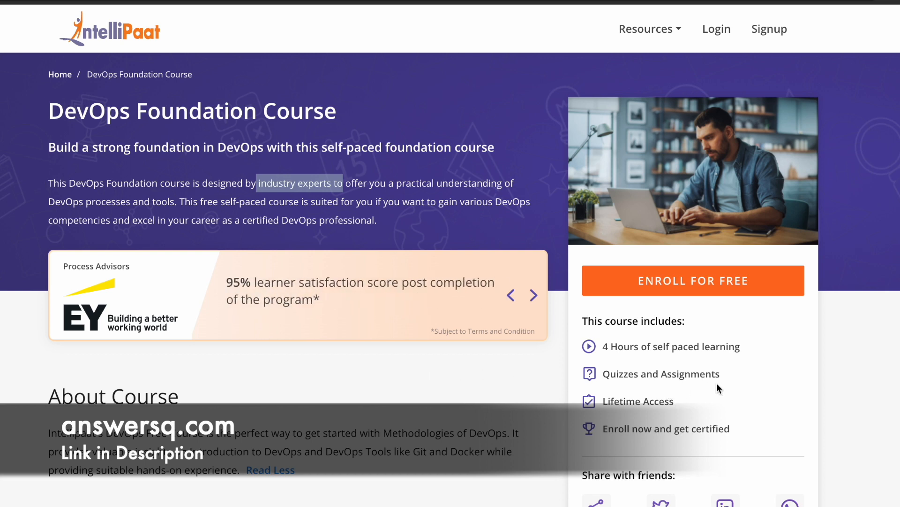
Step: Expand the Docker module to list lessons from Introduction to Docker to Intro to Docker Volumes
{"action": "scroll", "scroll_direction": "down", "scroll_amount": 3}
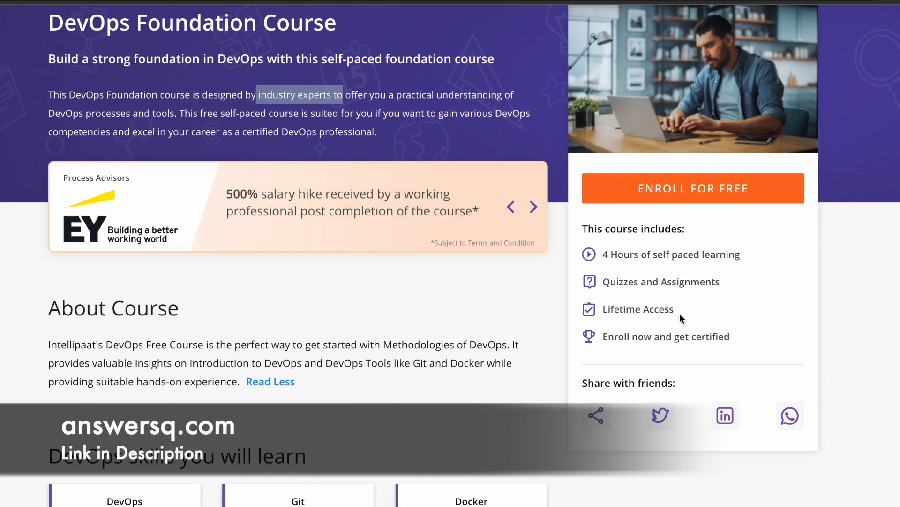
{"action": "mouse_move", "coordinate": [636, 327]}
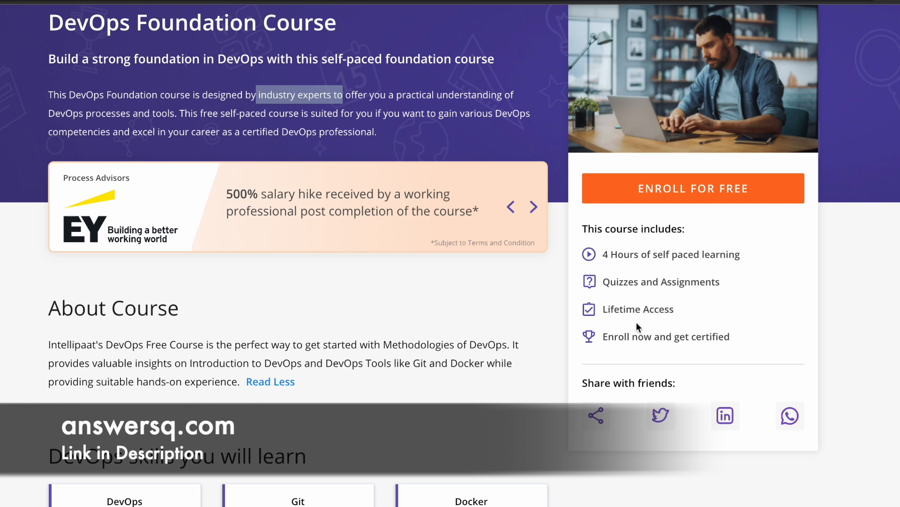
{"action": "left_click", "coordinate": [533, 207]}
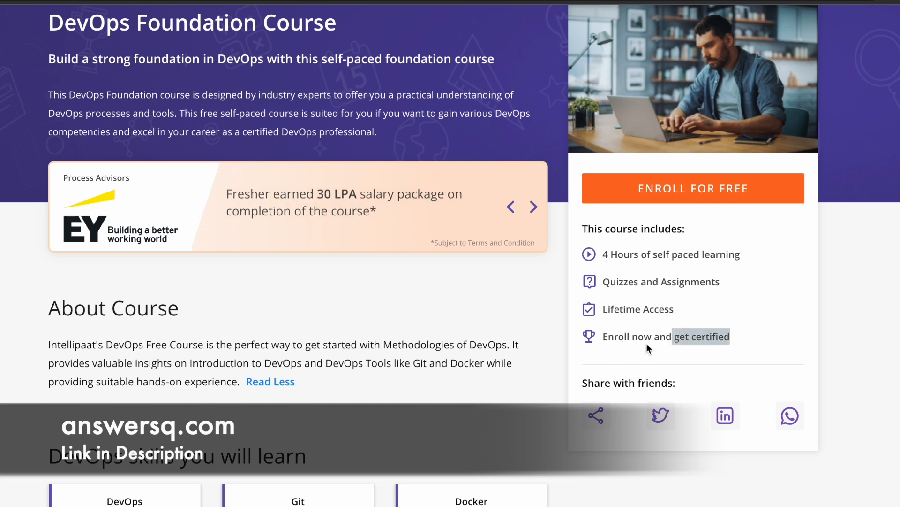
{"action": "mouse_move", "coordinate": [761, 348]}
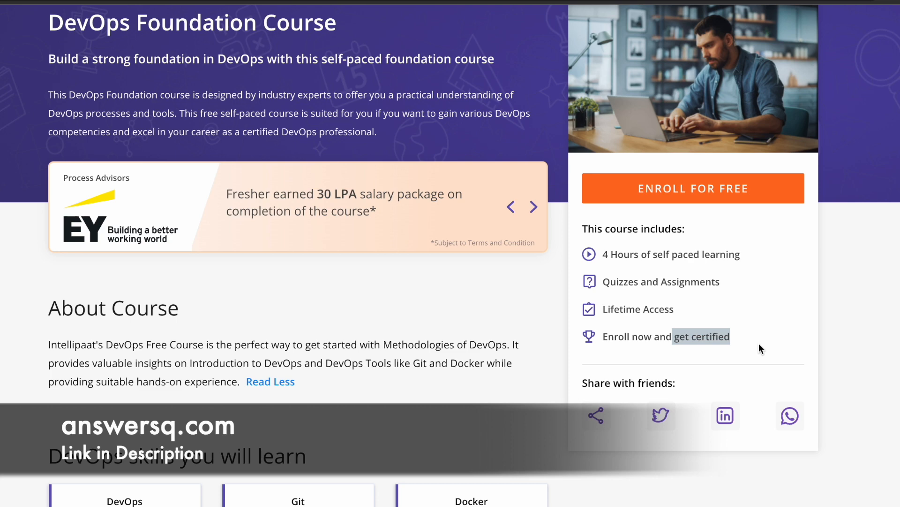
{"action": "scroll", "scroll_direction": "down", "scroll_amount": 3}
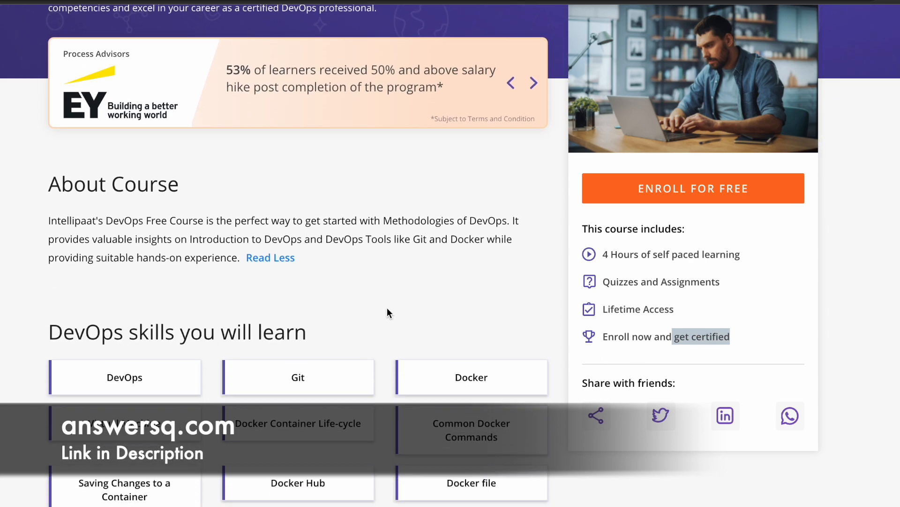
{"action": "scroll", "scroll_direction": "down", "scroll_amount": 3}
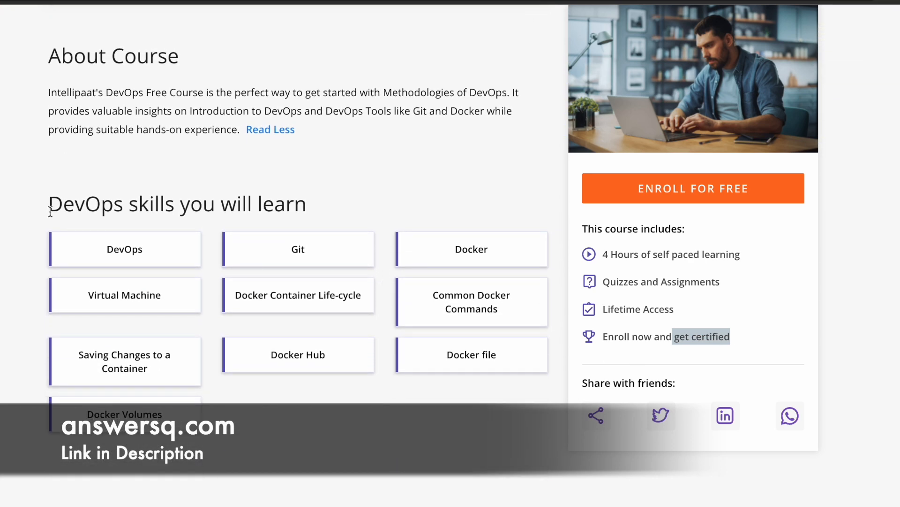
{"action": "scroll", "scroll_direction": "down", "scroll_amount": 3}
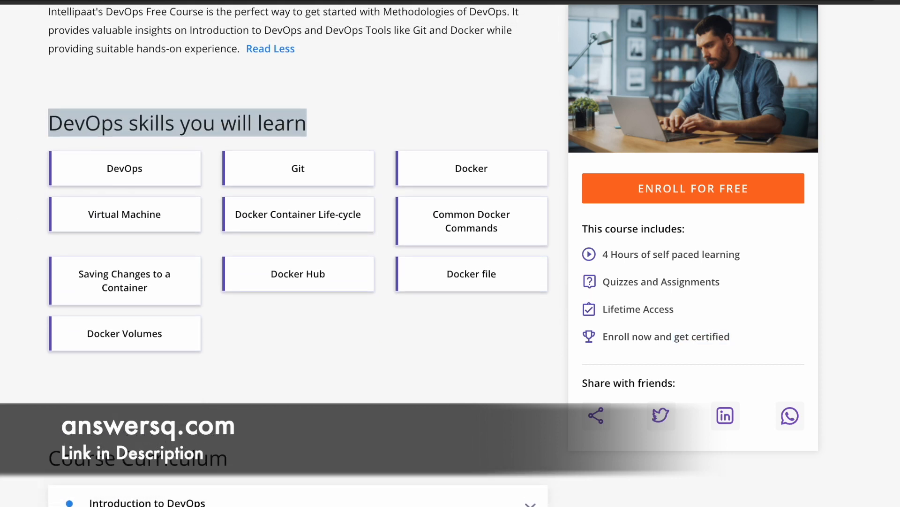
{"action": "mouse_move", "coordinate": [432, 164]}
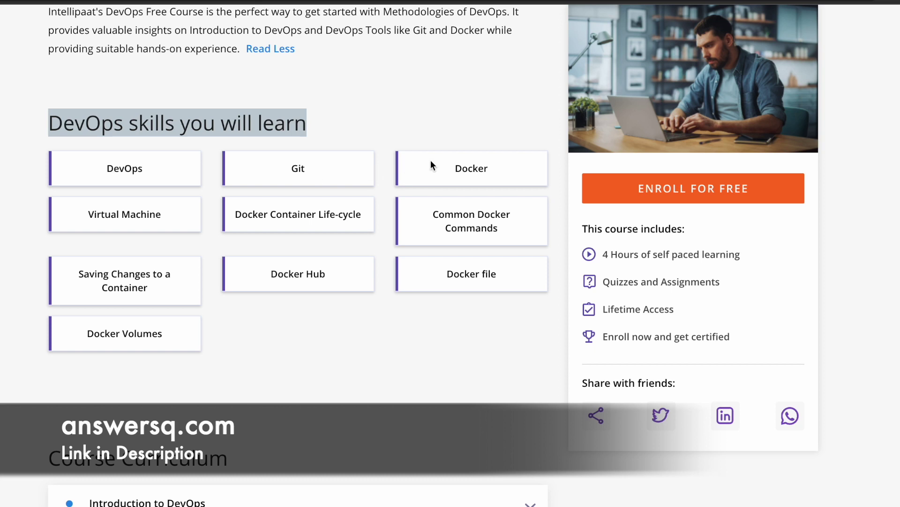
{"action": "mouse_move", "coordinate": [137, 218]}
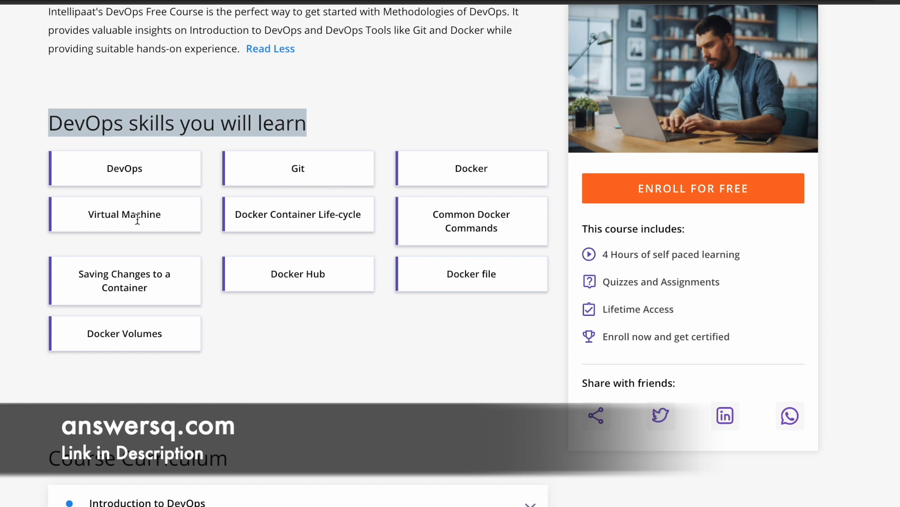
{"action": "mouse_move", "coordinate": [279, 230]}
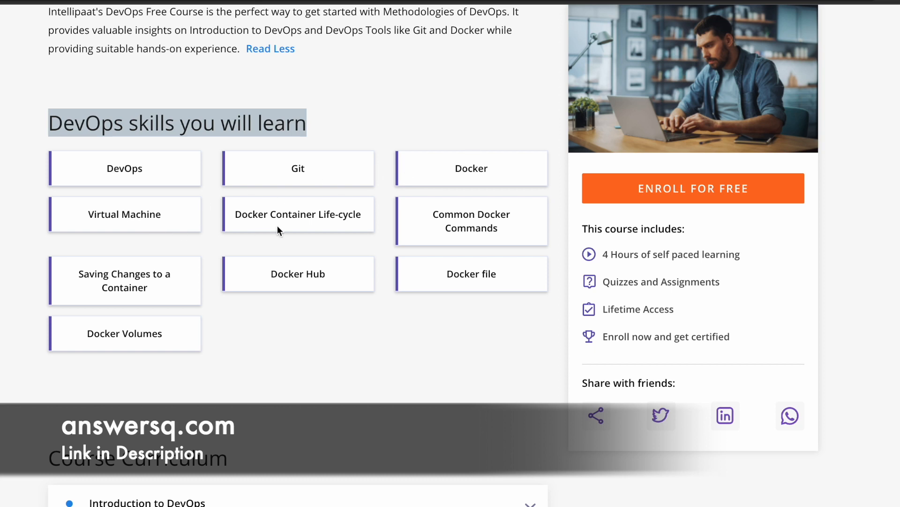
{"action": "mouse_move", "coordinate": [350, 239]}
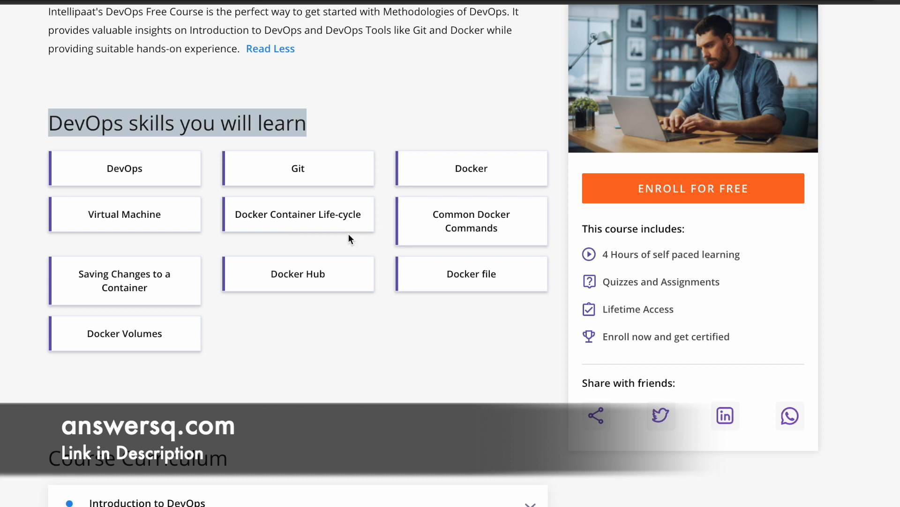
{"action": "mouse_move", "coordinate": [274, 282]}
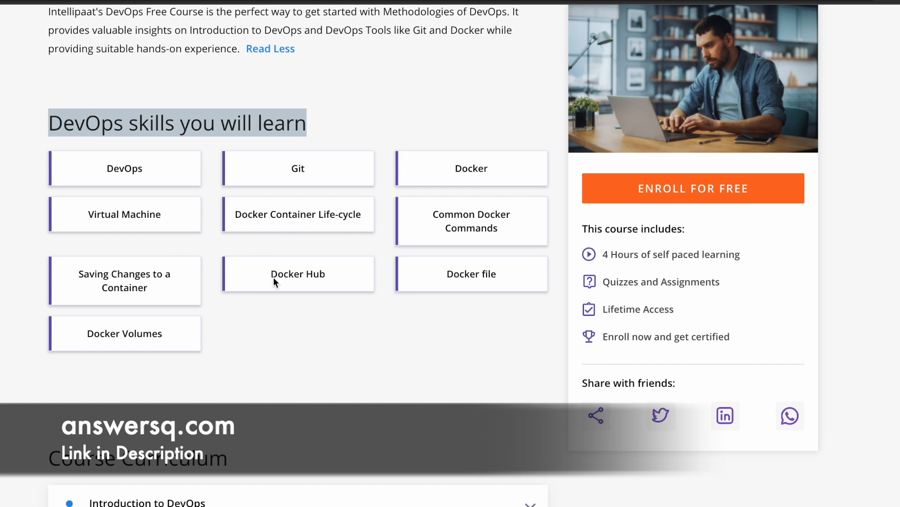
{"action": "mouse_move", "coordinate": [186, 341]}
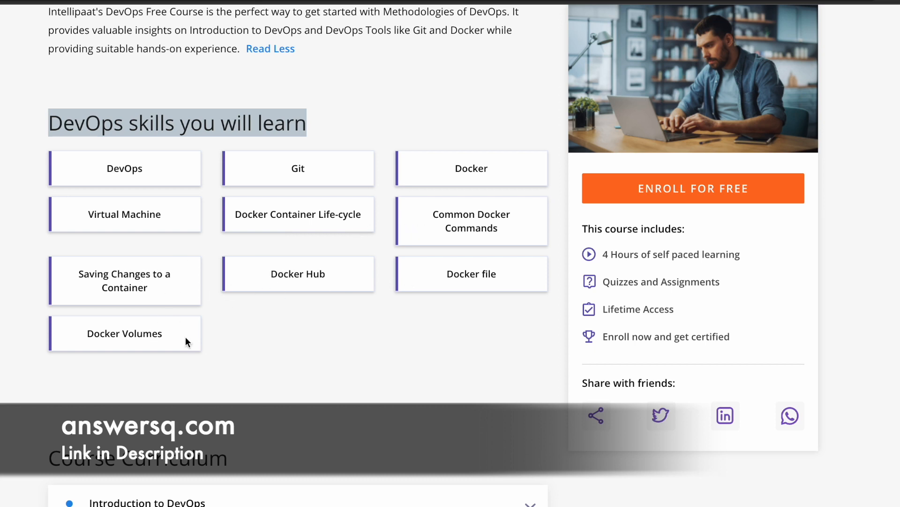
{"action": "mouse_move", "coordinate": [253, 337]}
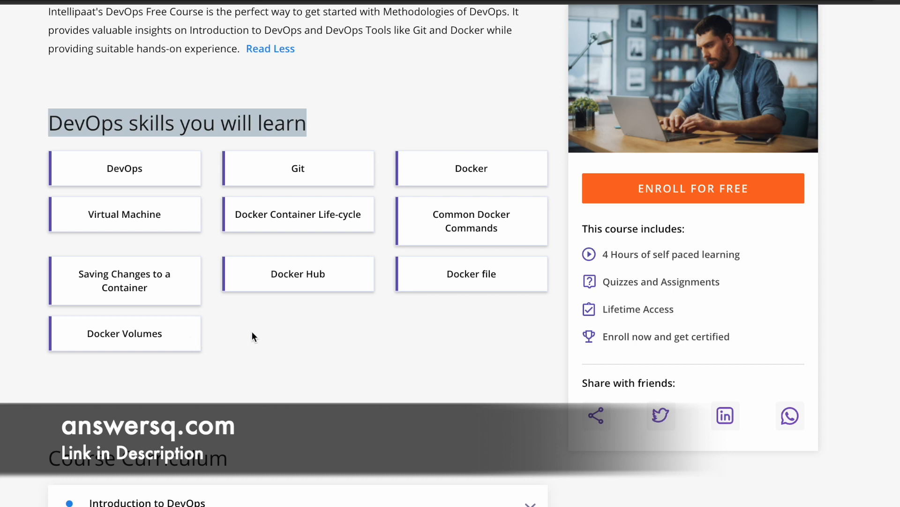
Step: Scroll down past the curriculum toward the Certificate of Completion section
{"action": "scroll", "scroll_direction": "down", "scroll_amount": 3}
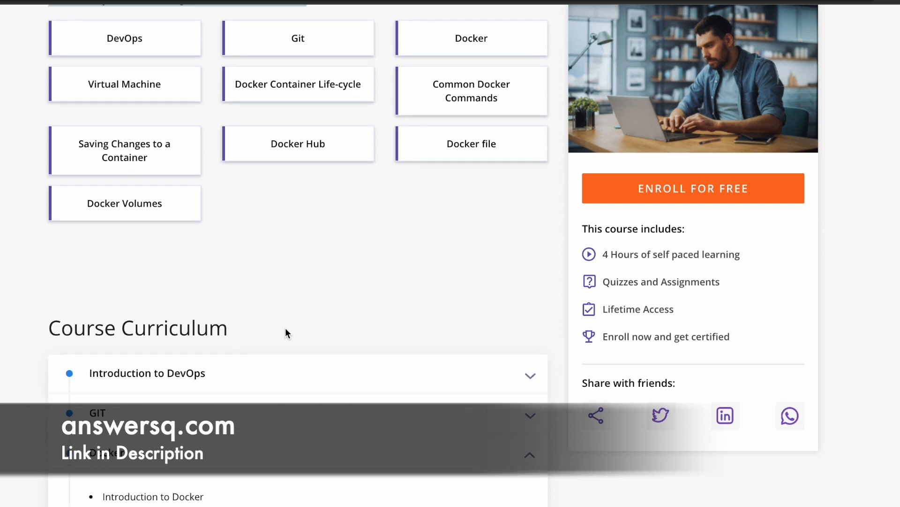
{"action": "scroll", "scroll_direction": "down", "scroll_amount": 3}
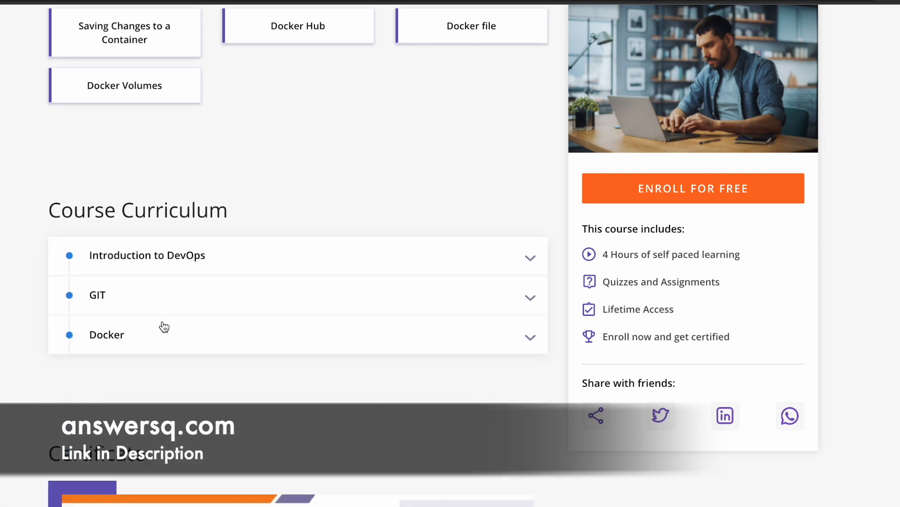
{"action": "scroll", "scroll_direction": "down", "scroll_amount": 3}
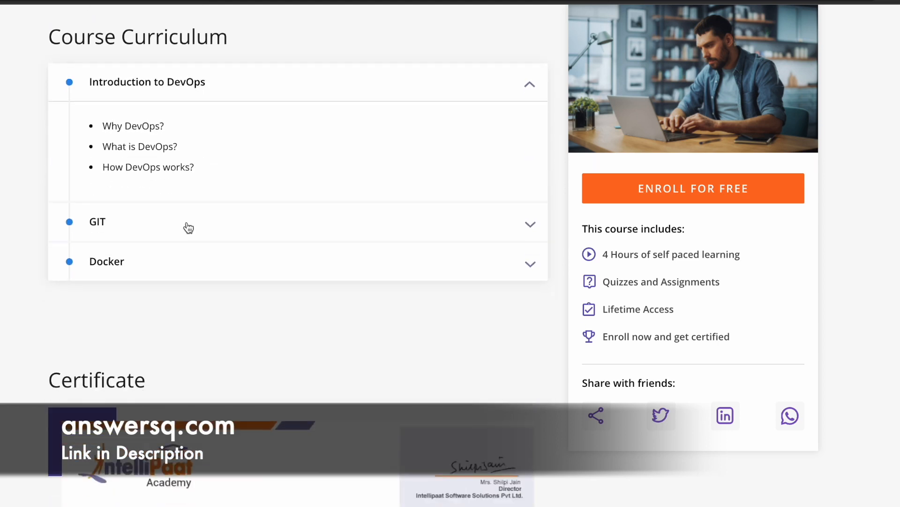
{"action": "scroll", "scroll_direction": "up", "scroll_amount": 3}
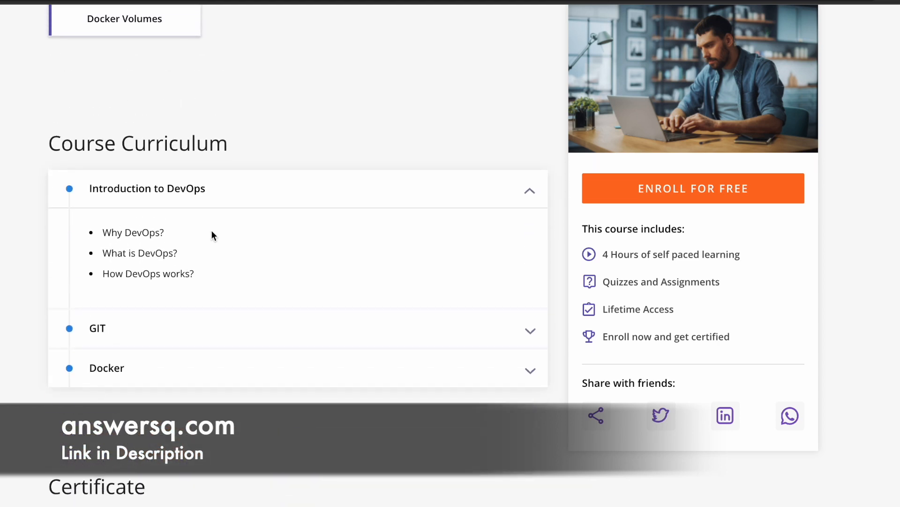
{"action": "mouse_move", "coordinate": [157, 236]}
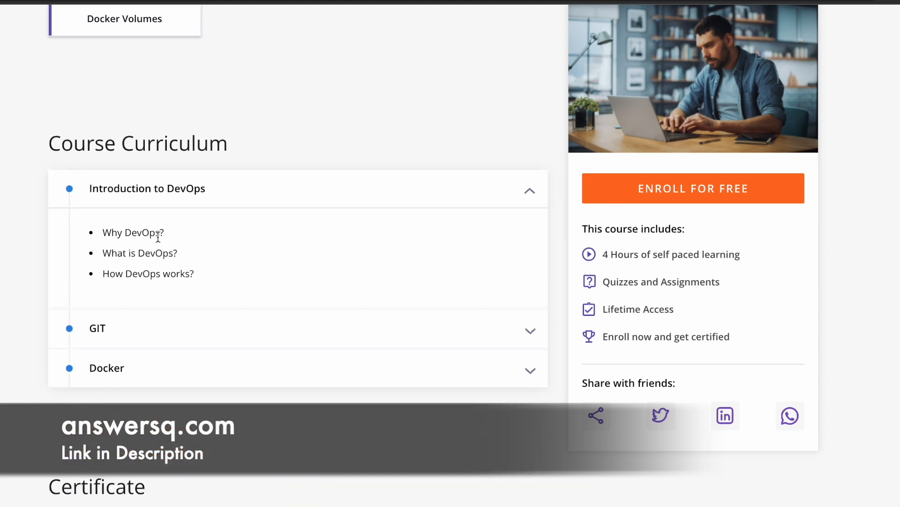
{"action": "mouse_move", "coordinate": [229, 270]}
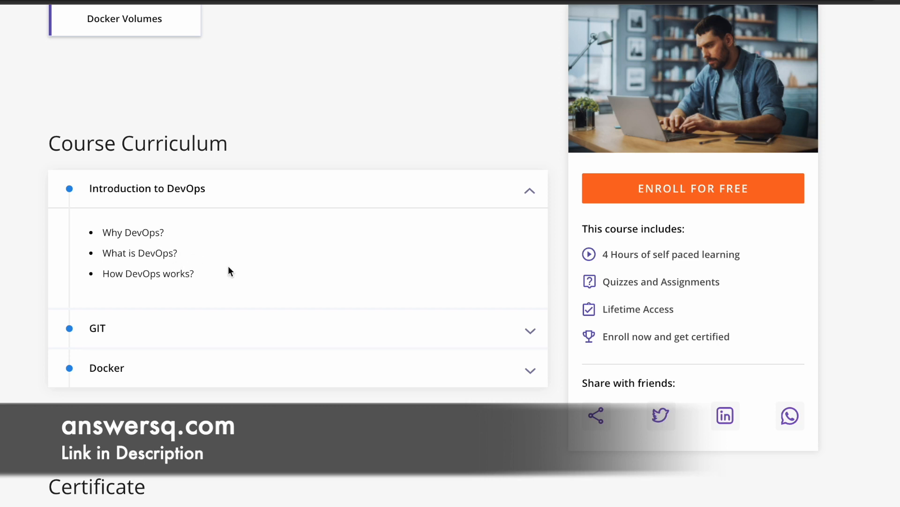
{"action": "mouse_move", "coordinate": [233, 365]}
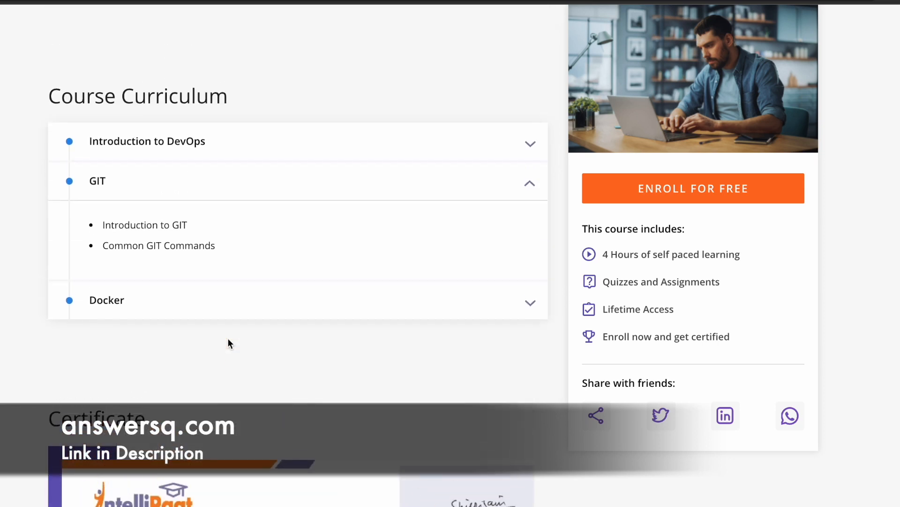
{"action": "scroll", "scroll_direction": "up", "scroll_amount": 3}
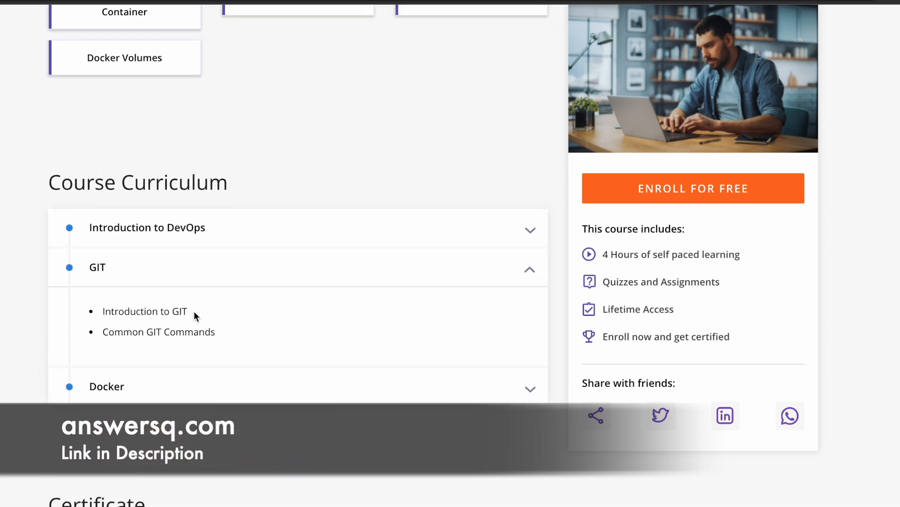
{"action": "mouse_move", "coordinate": [154, 338]}
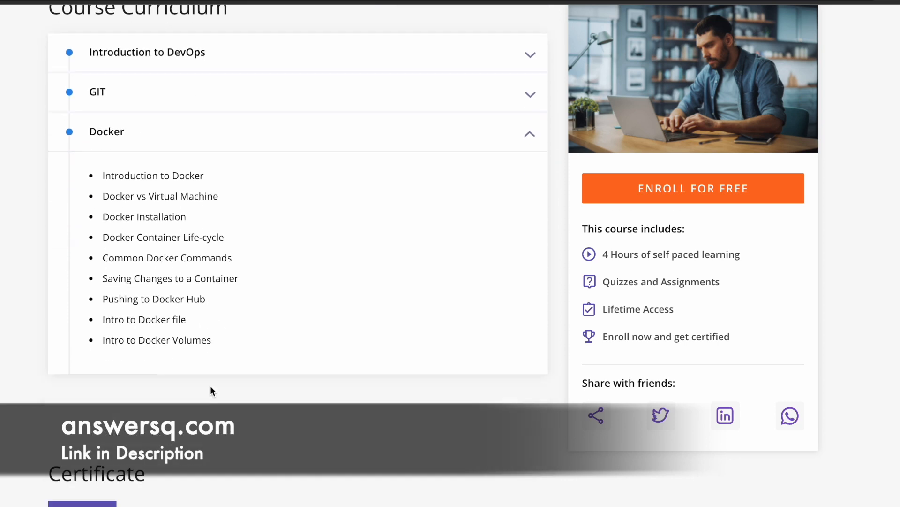
{"action": "scroll", "scroll_direction": "up", "scroll_amount": 3}
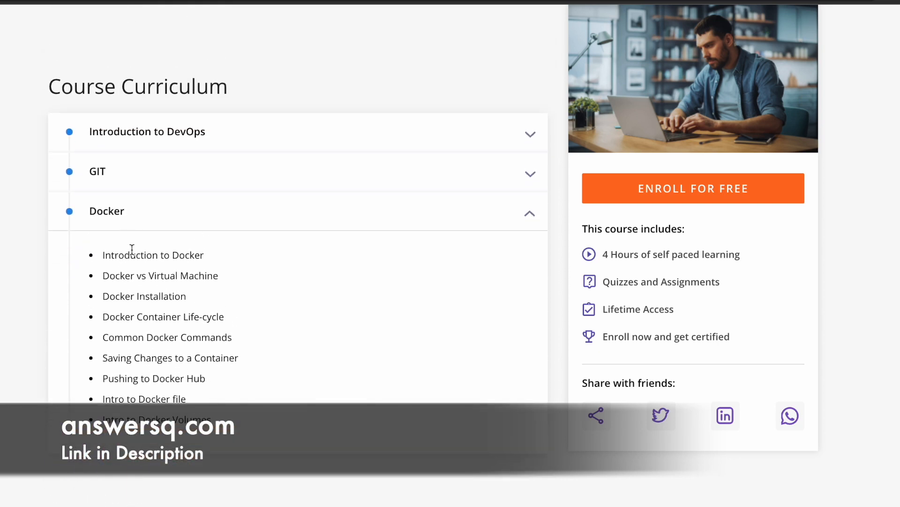
{"action": "mouse_move", "coordinate": [160, 266]}
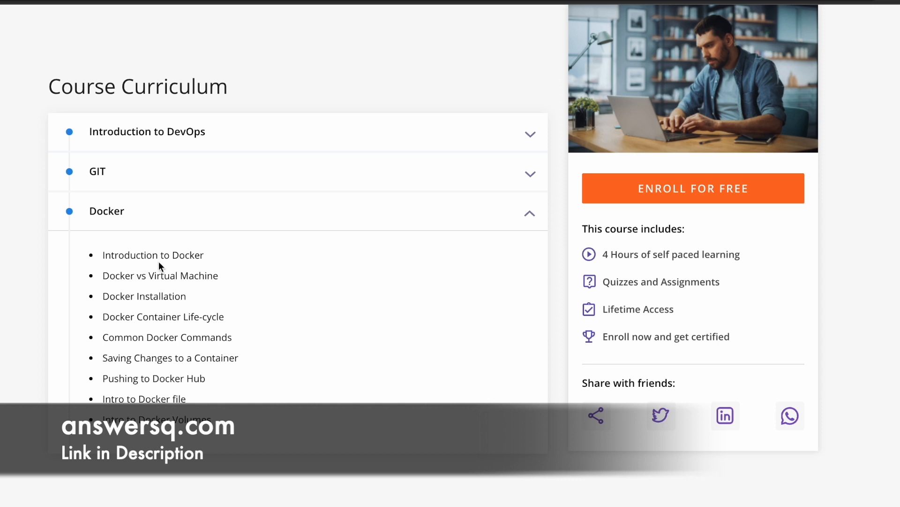
{"action": "mouse_move", "coordinate": [109, 275]}
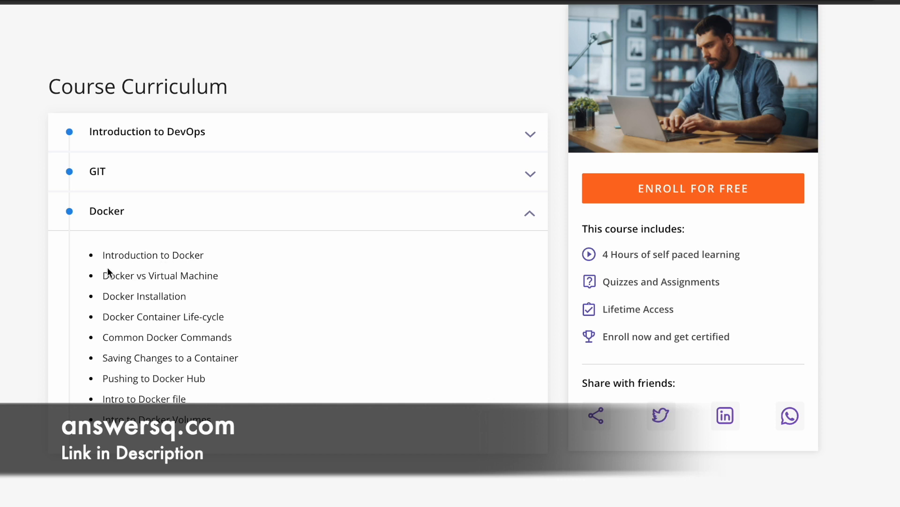
{"action": "mouse_move", "coordinate": [124, 294]}
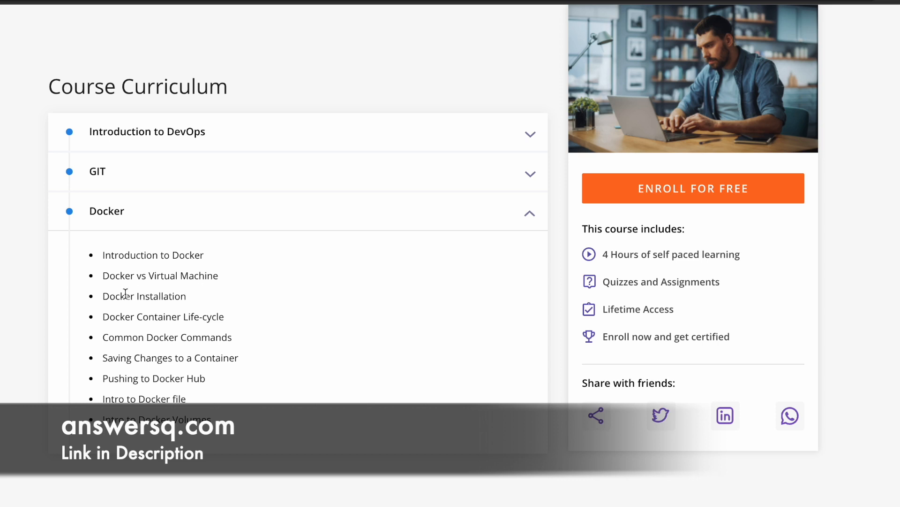
{"action": "mouse_move", "coordinate": [207, 317]}
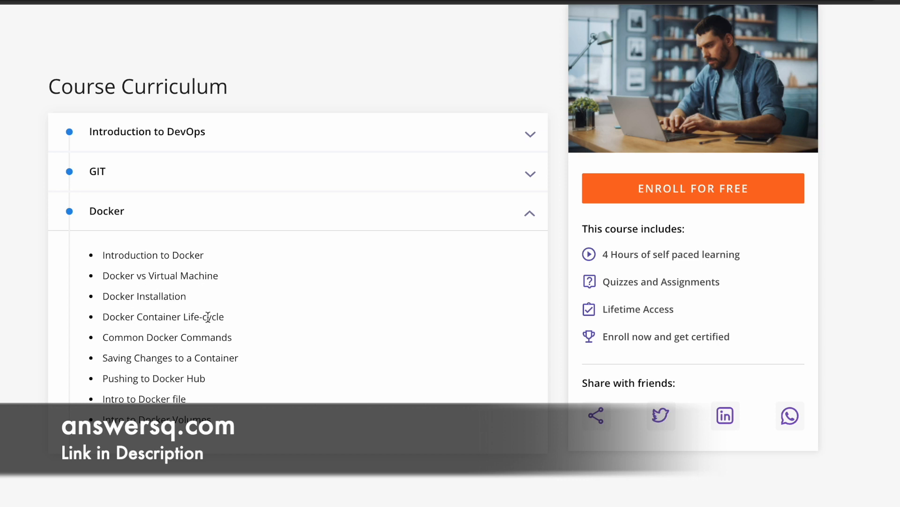
{"action": "mouse_move", "coordinate": [134, 356]}
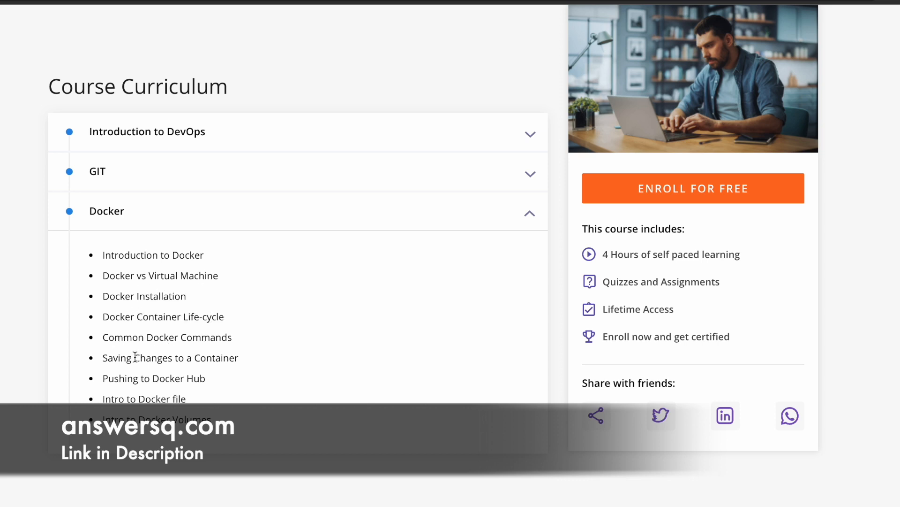
{"action": "mouse_move", "coordinate": [123, 376]}
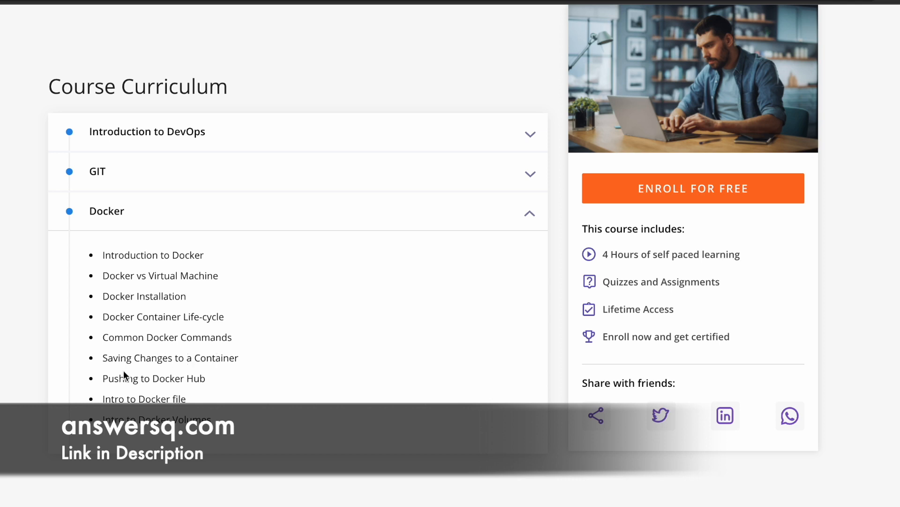
{"action": "mouse_move", "coordinate": [184, 397]}
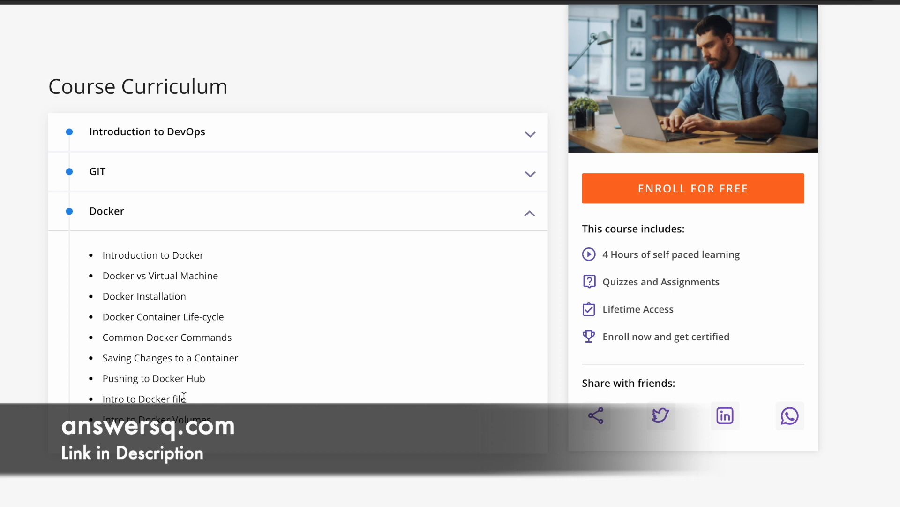
{"action": "mouse_move", "coordinate": [266, 408]}
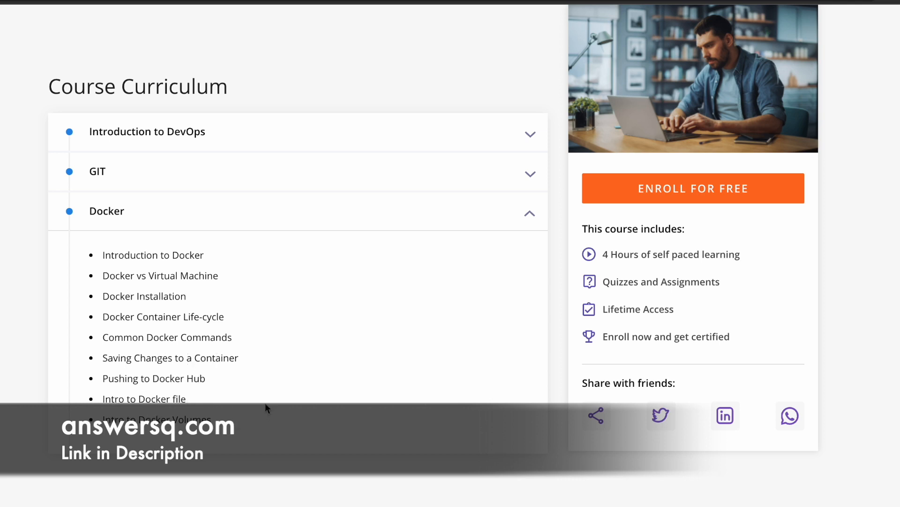
{"action": "mouse_move", "coordinate": [263, 372]}
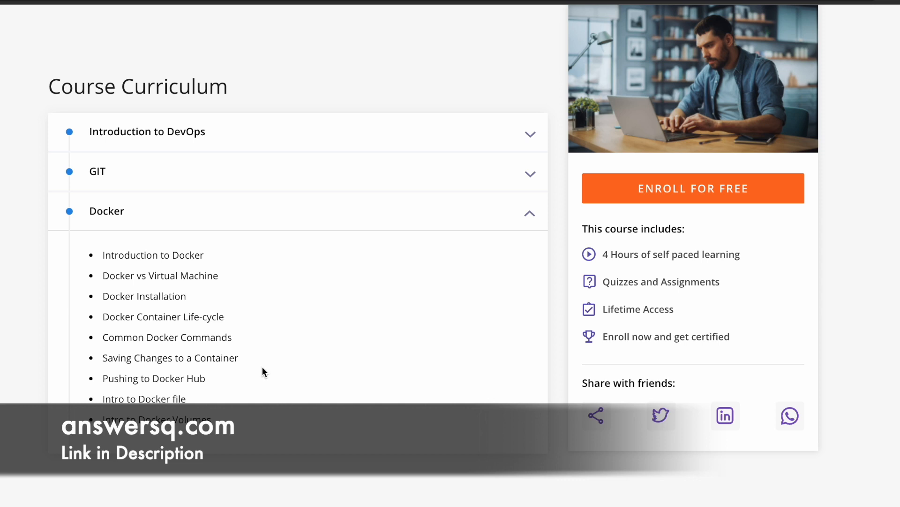
{"action": "mouse_move", "coordinate": [256, 339]}
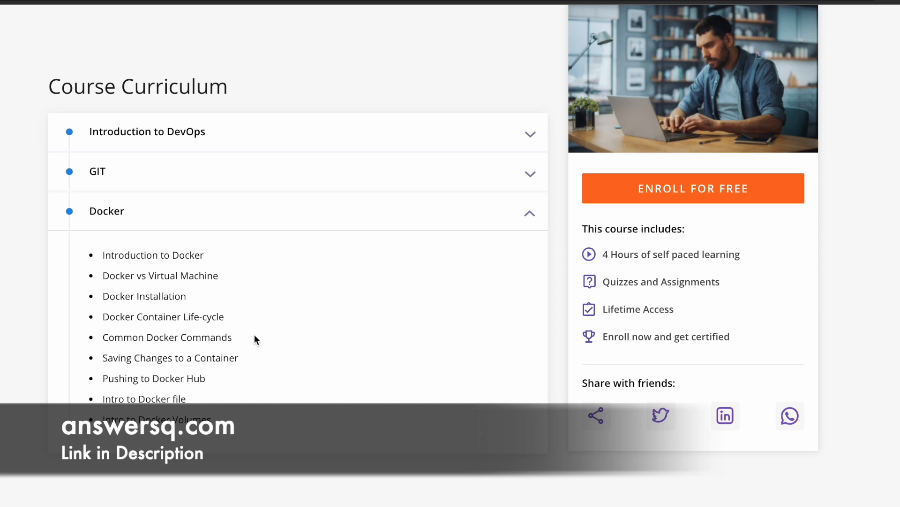
{"action": "mouse_move", "coordinate": [326, 217]}
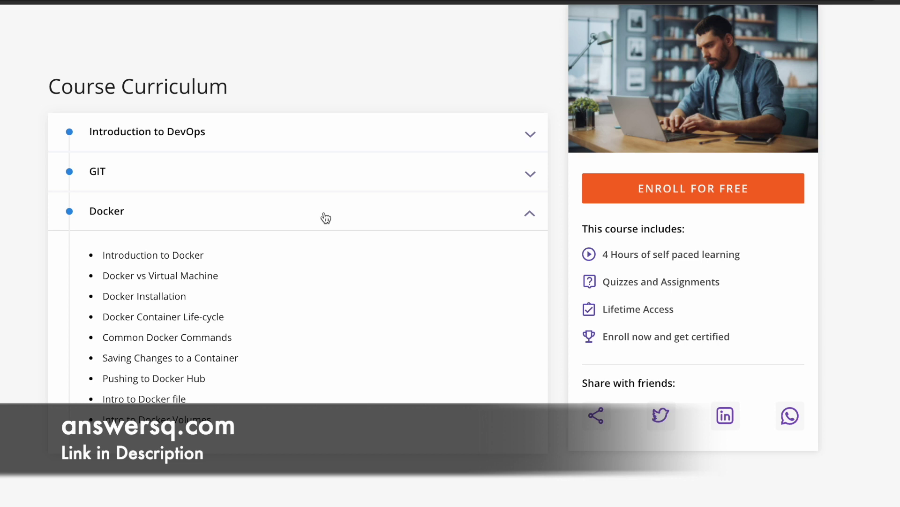
{"action": "scroll", "scroll_direction": "down", "scroll_amount": 3}
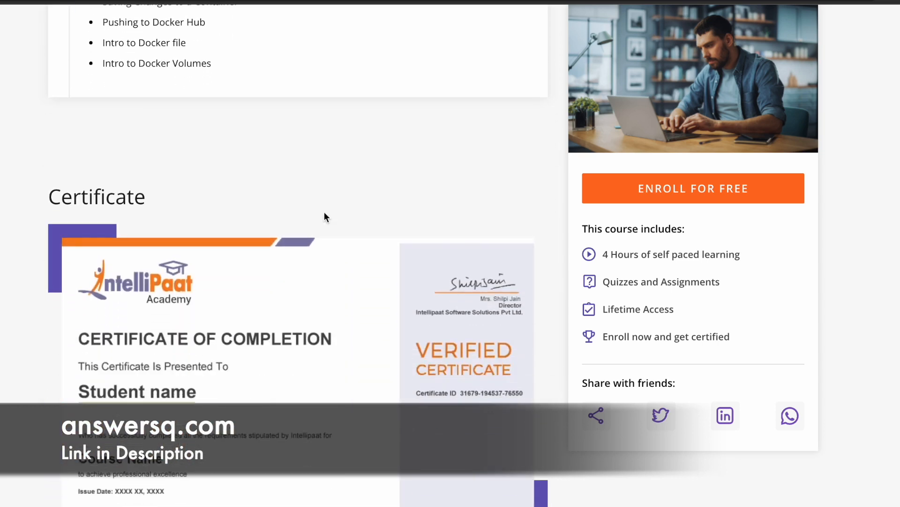
Step: Close the enlarged sample Certificate of Completion preview
{"action": "scroll", "scroll_direction": "down", "scroll_amount": 3}
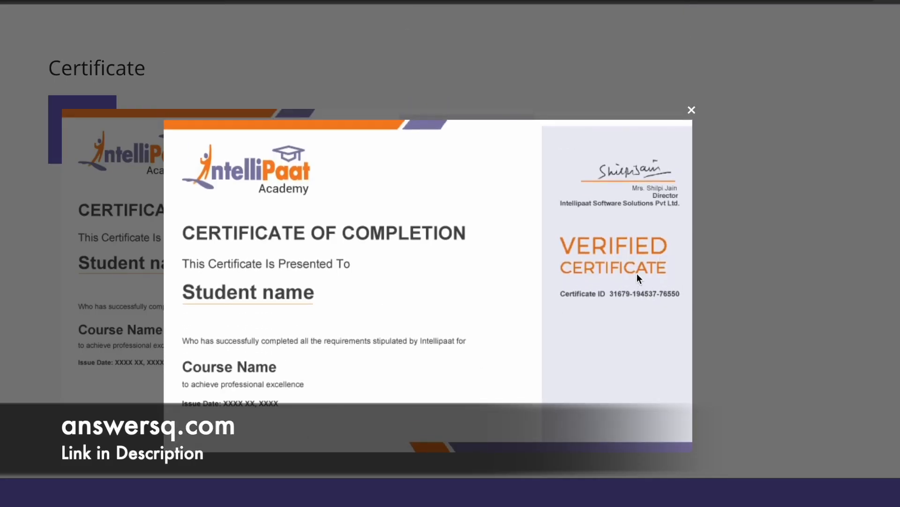
{"action": "mouse_move", "coordinate": [606, 308]}
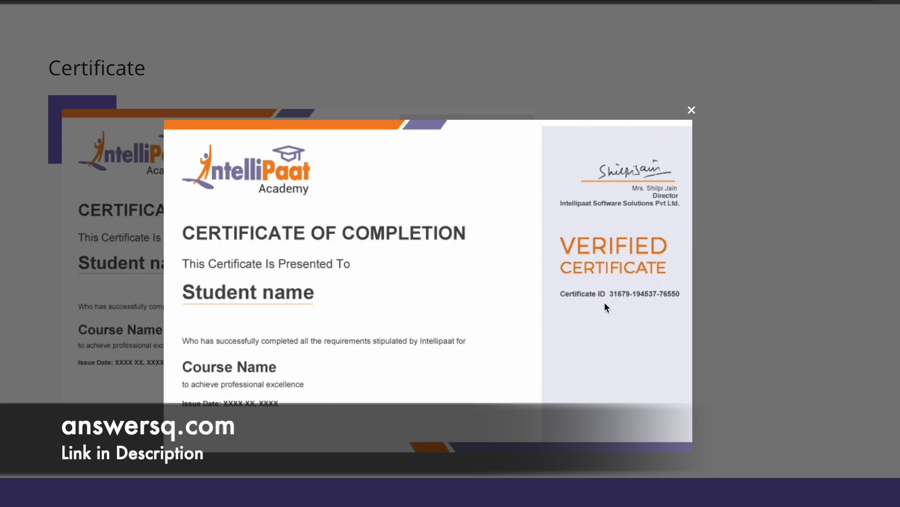
{"action": "mouse_move", "coordinate": [647, 312]}
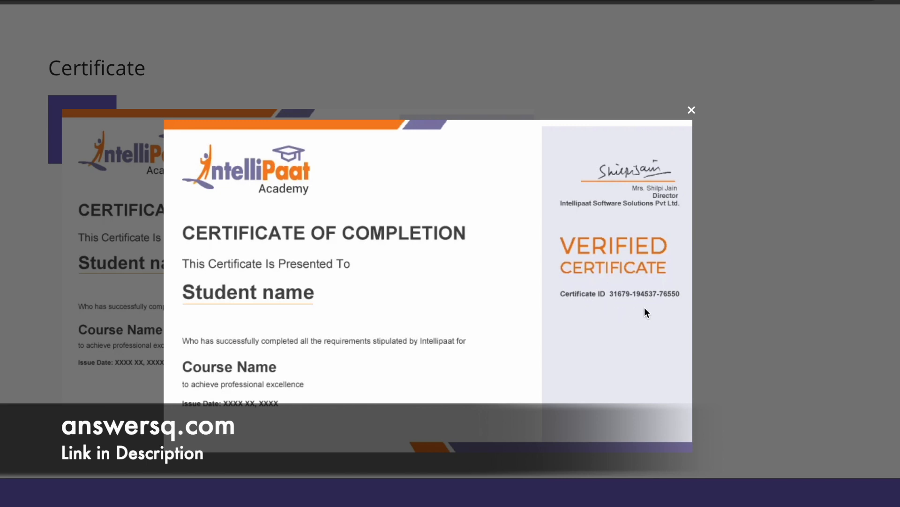
{"action": "mouse_move", "coordinate": [636, 311]}
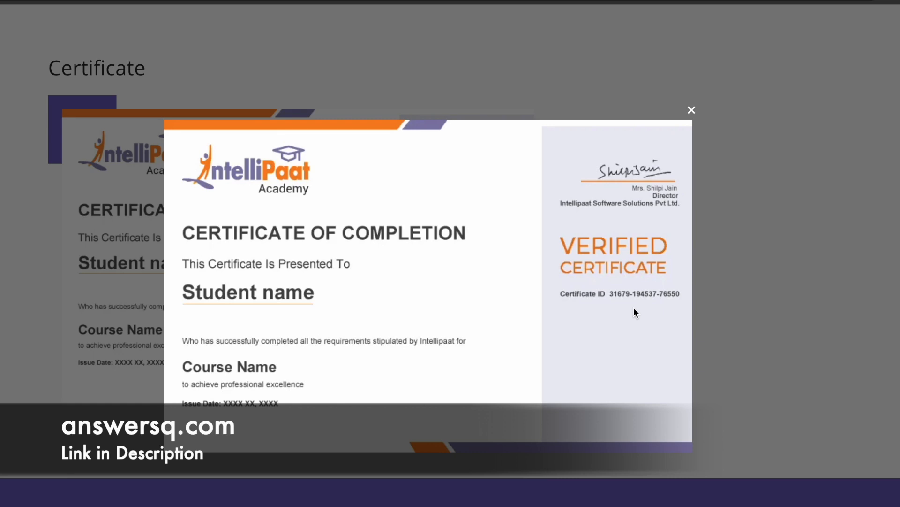
{"action": "mouse_move", "coordinate": [322, 396]}
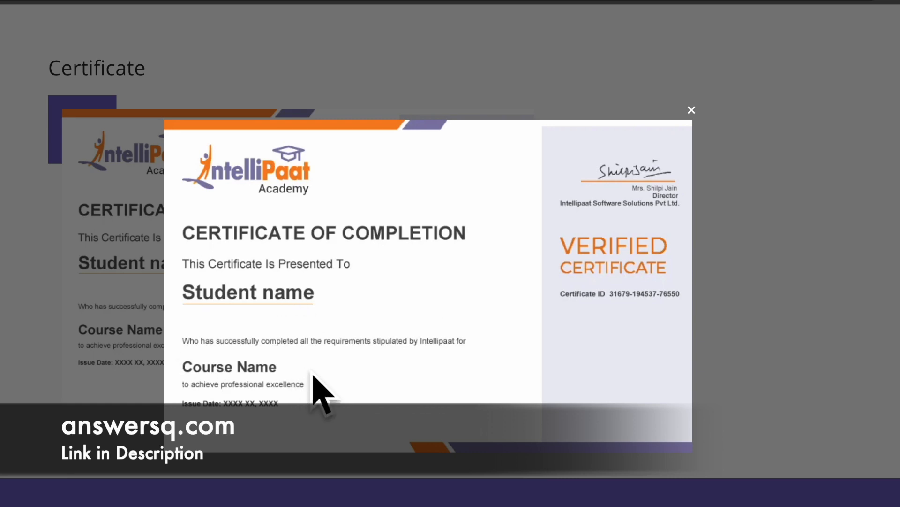
{"action": "mouse_move", "coordinate": [345, 418]}
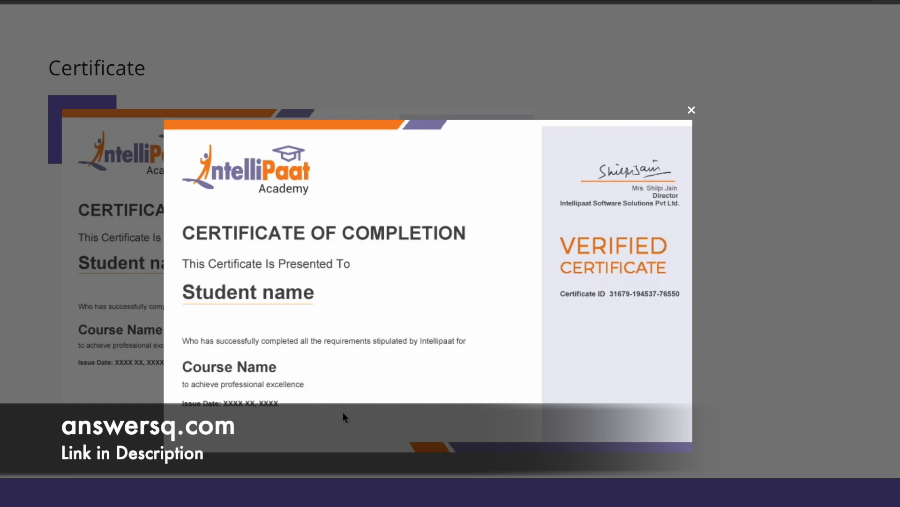
{"action": "mouse_move", "coordinate": [382, 199]}
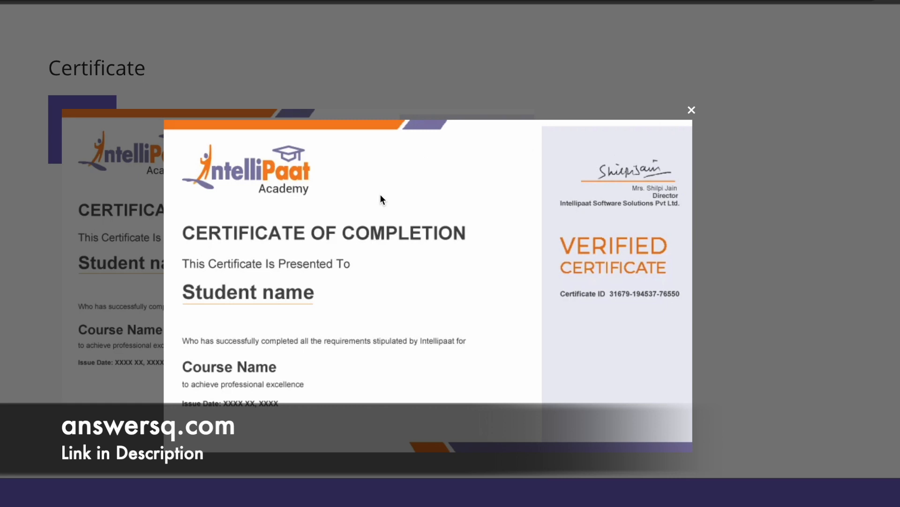
{"action": "mouse_move", "coordinate": [584, 194]}
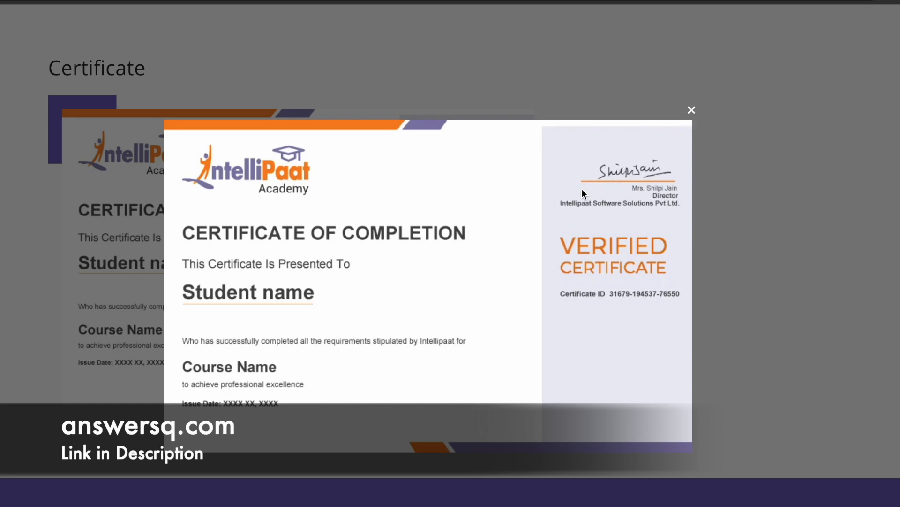
{"action": "mouse_move", "coordinate": [696, 111]}
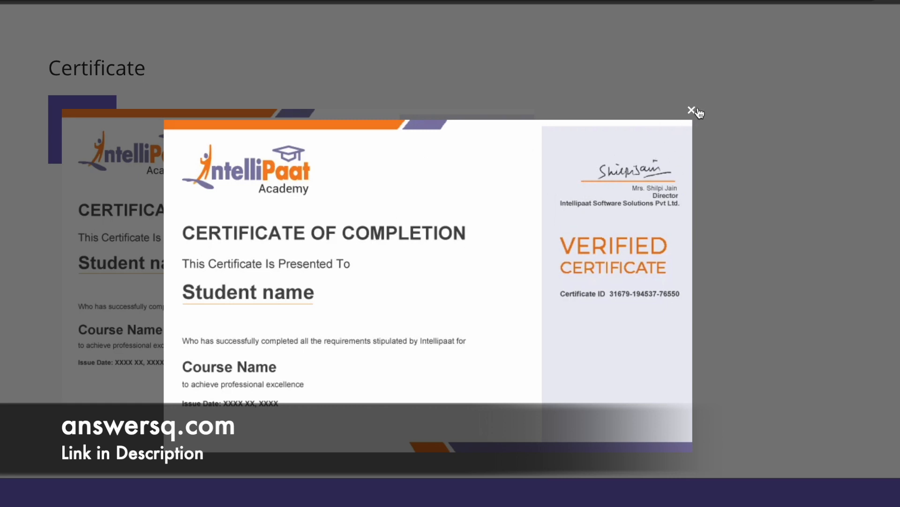
{"action": "left_click", "coordinate": [691, 110]}
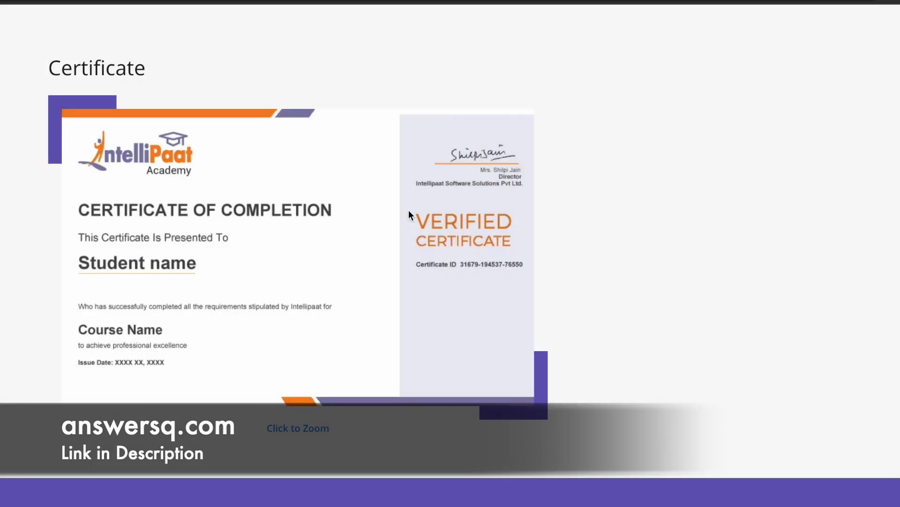
Step: Expand the FAQ answers on why take the course, prerequisites and who should sign up
{"action": "scroll", "scroll_direction": "down", "scroll_amount": 3}
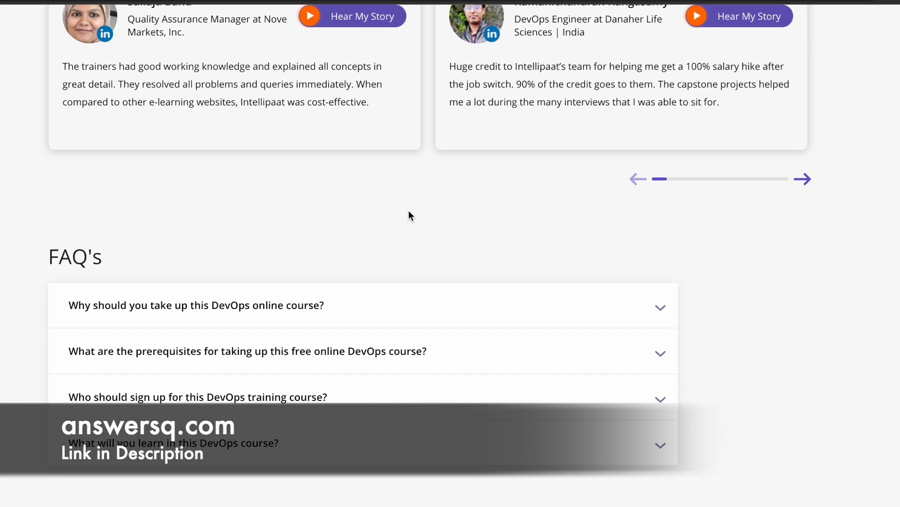
{"action": "scroll", "scroll_direction": "down", "scroll_amount": 3}
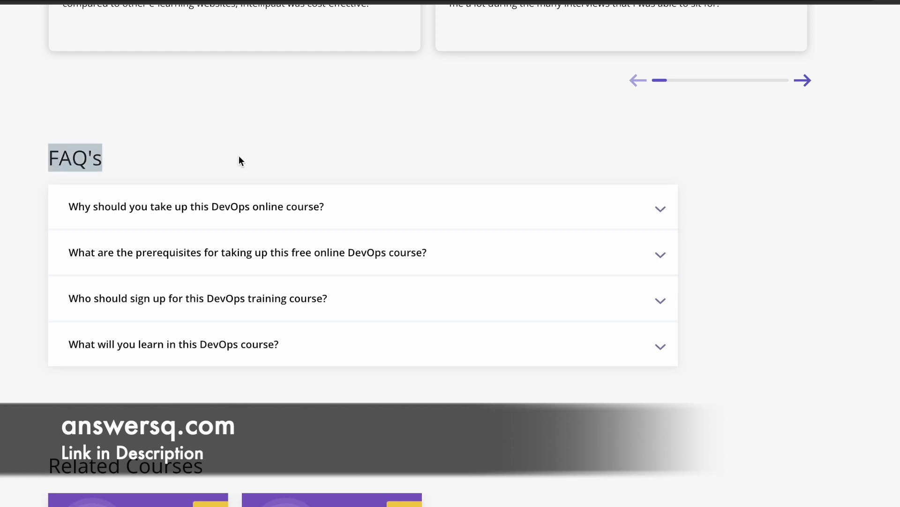
{"action": "mouse_move", "coordinate": [286, 205]}
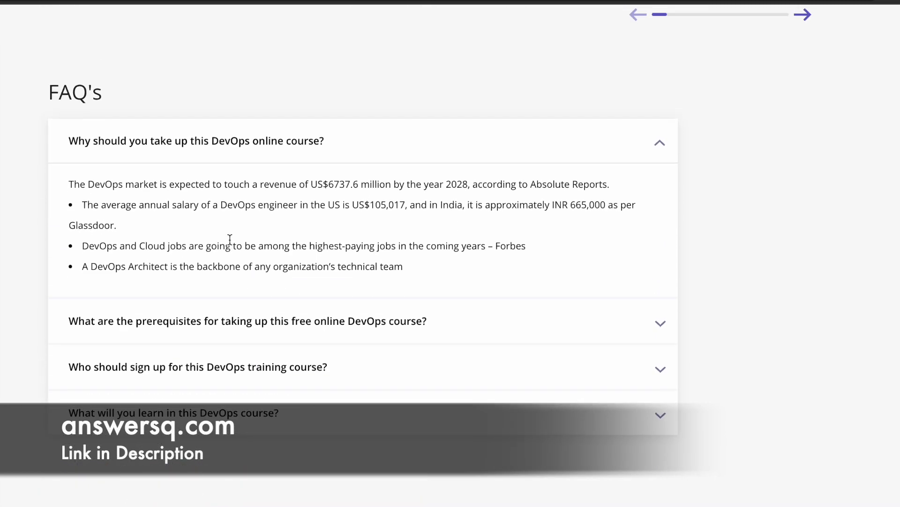
{"action": "mouse_move", "coordinate": [217, 317]}
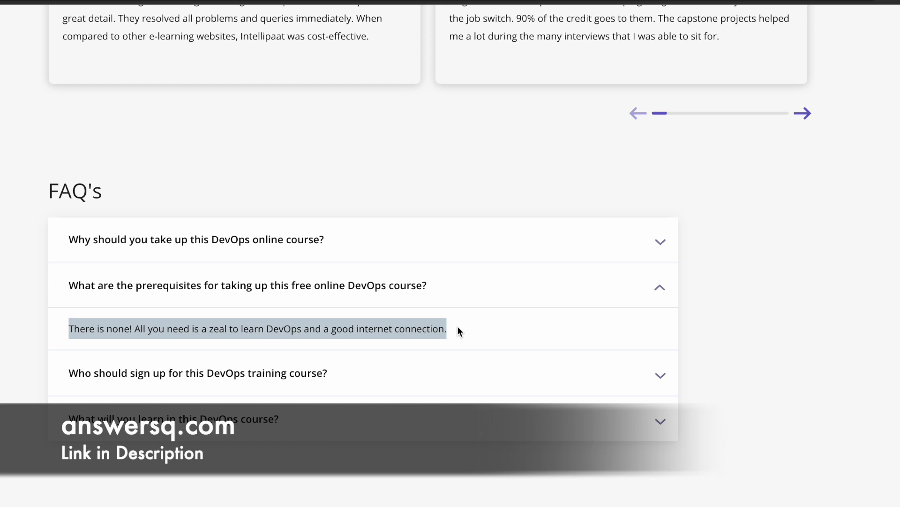
{"action": "mouse_move", "coordinate": [359, 376]}
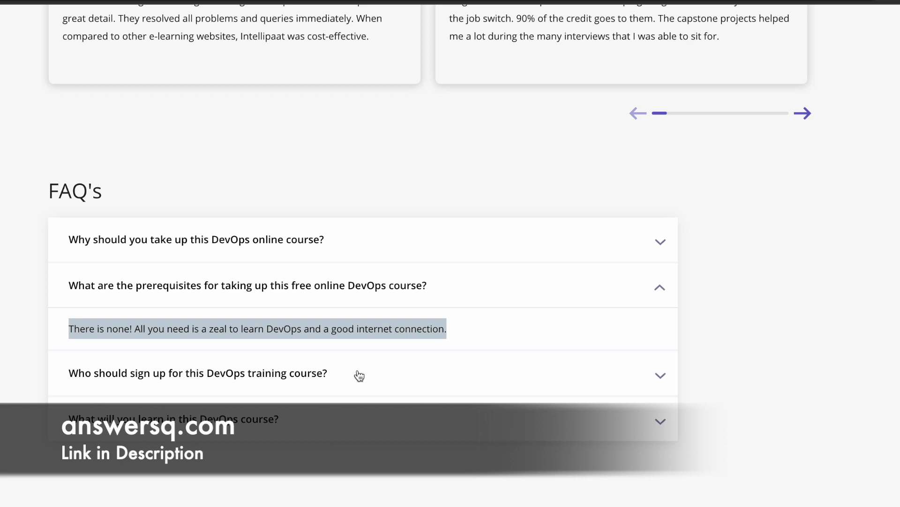
{"action": "left_click", "coordinate": [197, 371]}
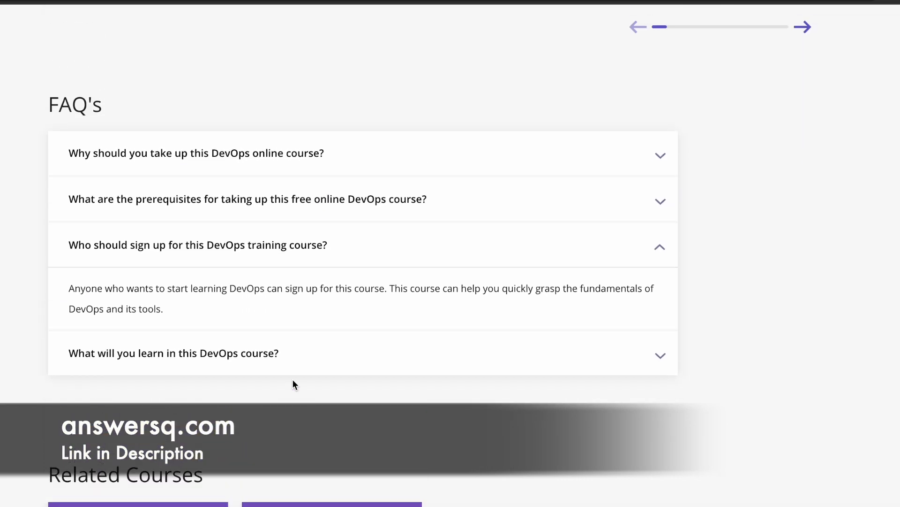
Step: Scroll back up to the top of the course page
{"action": "scroll", "scroll_direction": "up", "scroll_amount": 3}
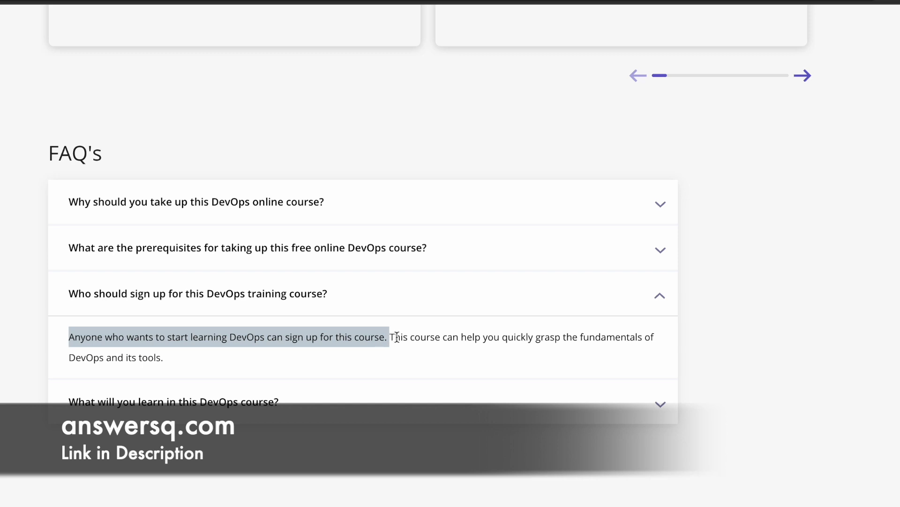
{"action": "mouse_move", "coordinate": [394, 339]}
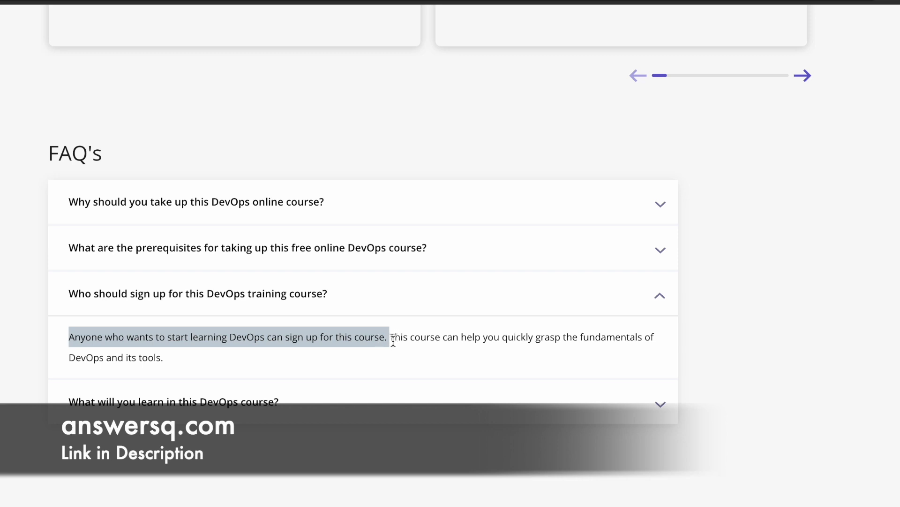
{"action": "scroll", "scroll_direction": "up", "scroll_amount": 3}
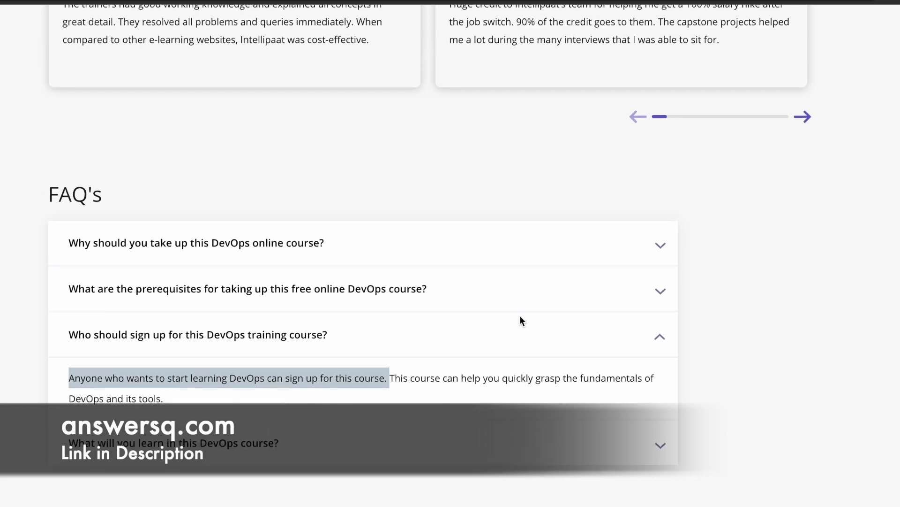
{"action": "scroll", "scroll_direction": "up", "scroll_amount": 3}
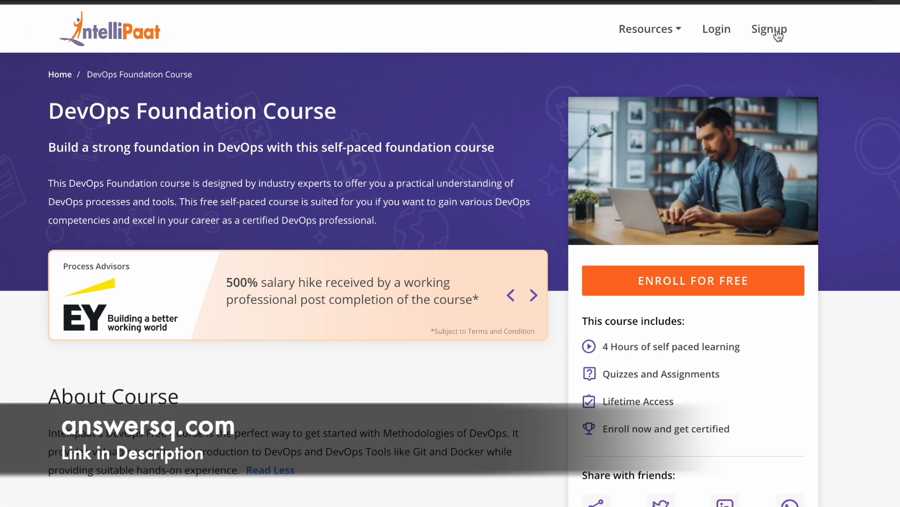
{"action": "left_click", "coordinate": [770, 29]}
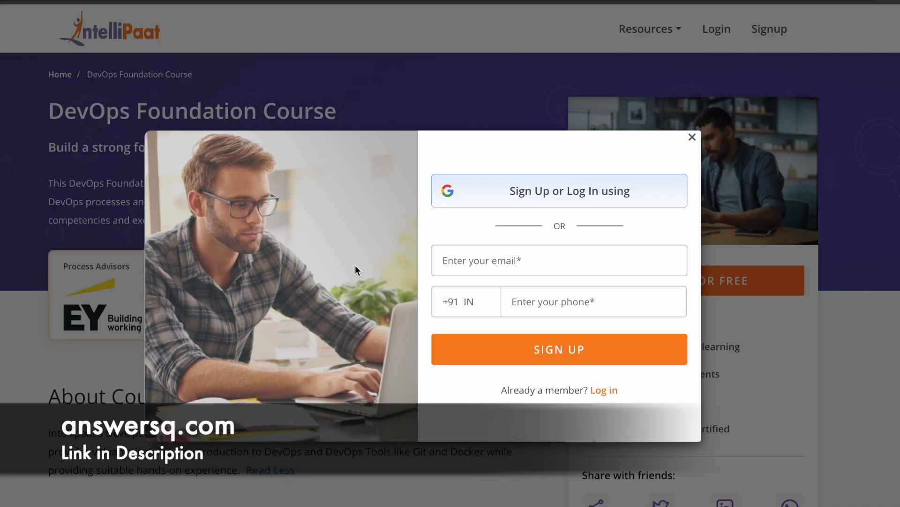
{"action": "mouse_move", "coordinate": [507, 226]}
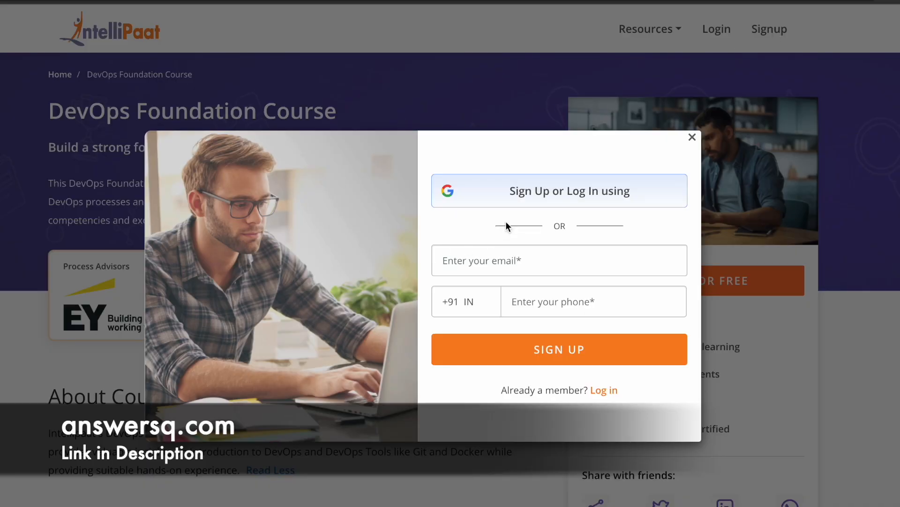
{"action": "mouse_move", "coordinate": [512, 214]}
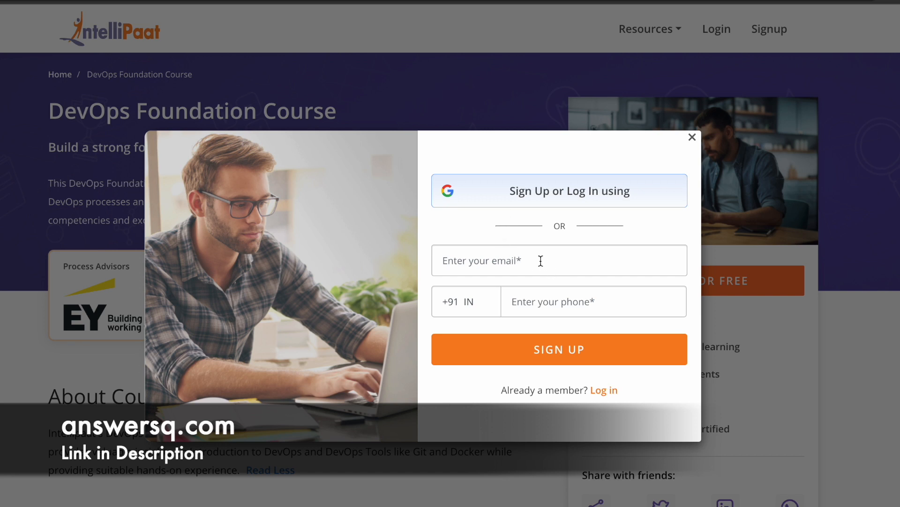
{"action": "left_click", "coordinate": [558, 348]}
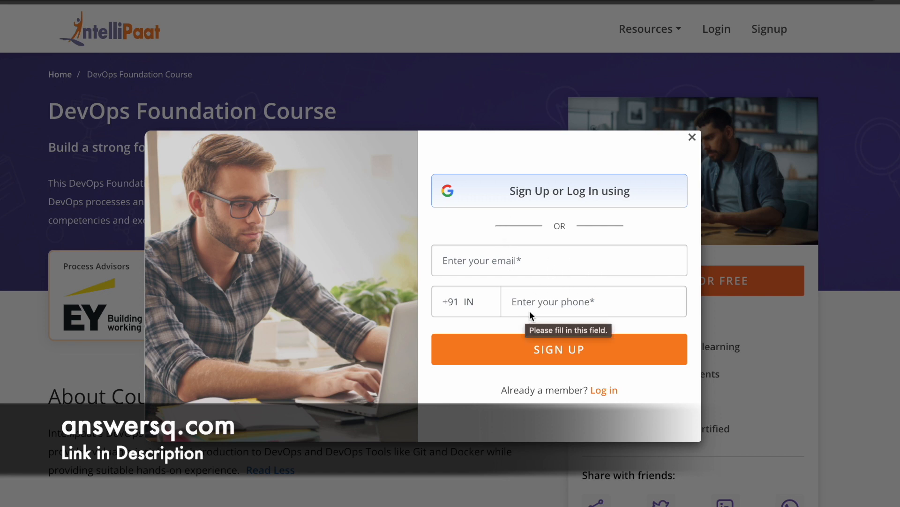
{"action": "mouse_move", "coordinate": [627, 357]}
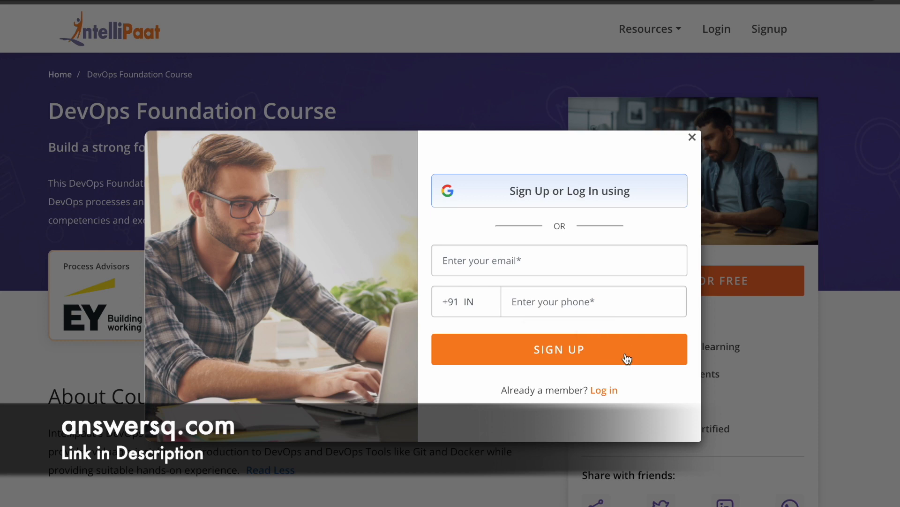
{"action": "mouse_move", "coordinate": [688, 148]}
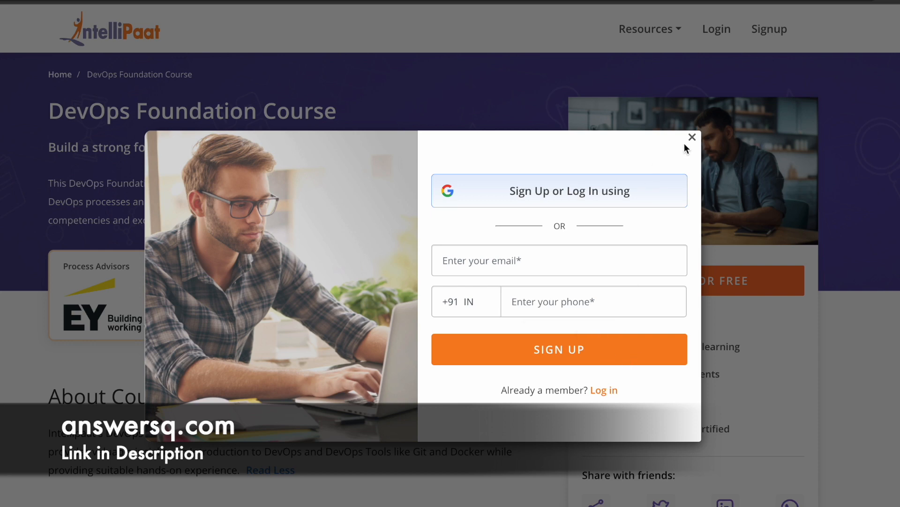
{"action": "left_click", "coordinate": [693, 137]}
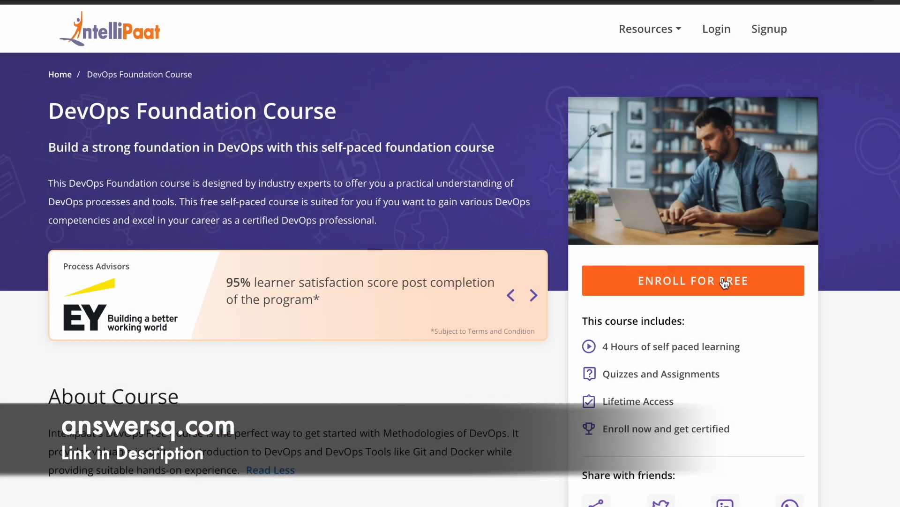
{"action": "mouse_move", "coordinate": [774, 289]}
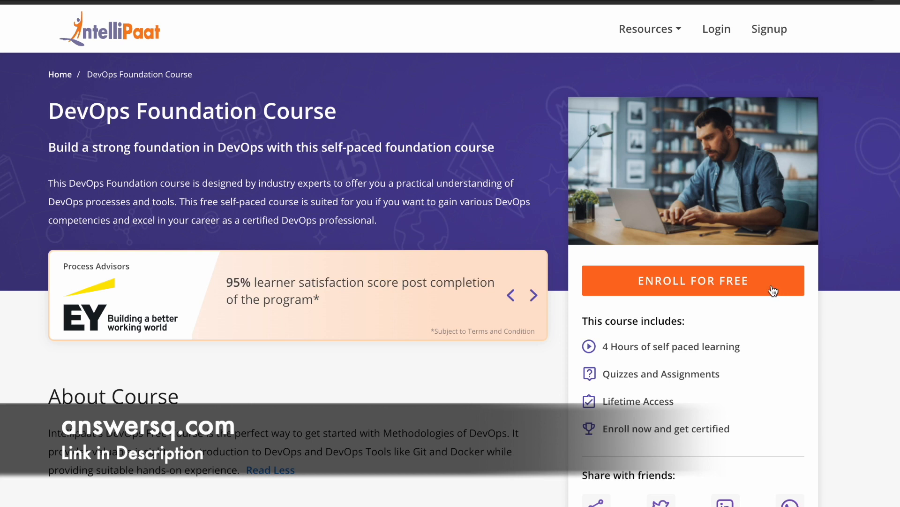
{"action": "left_click", "coordinate": [533, 294]}
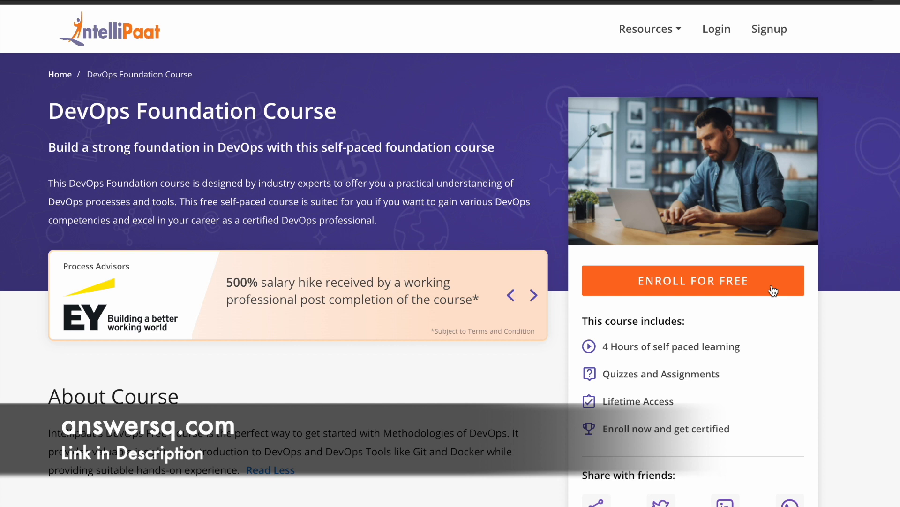
{"action": "left_click", "coordinate": [534, 294]}
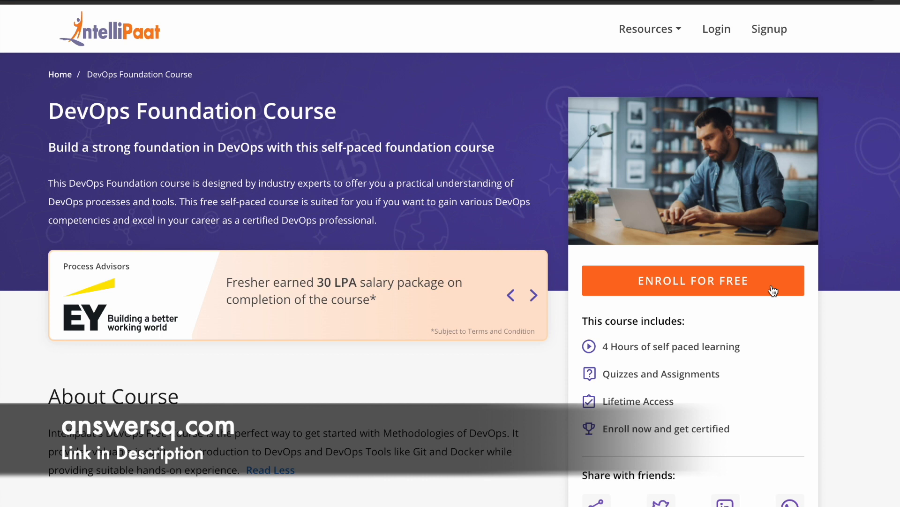
{"action": "left_click", "coordinate": [533, 295]}
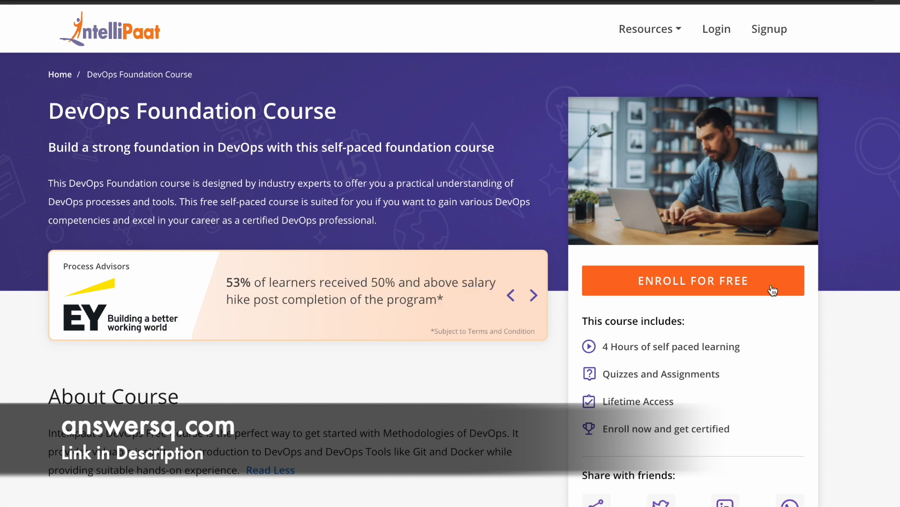
{"action": "left_click", "coordinate": [534, 295]}
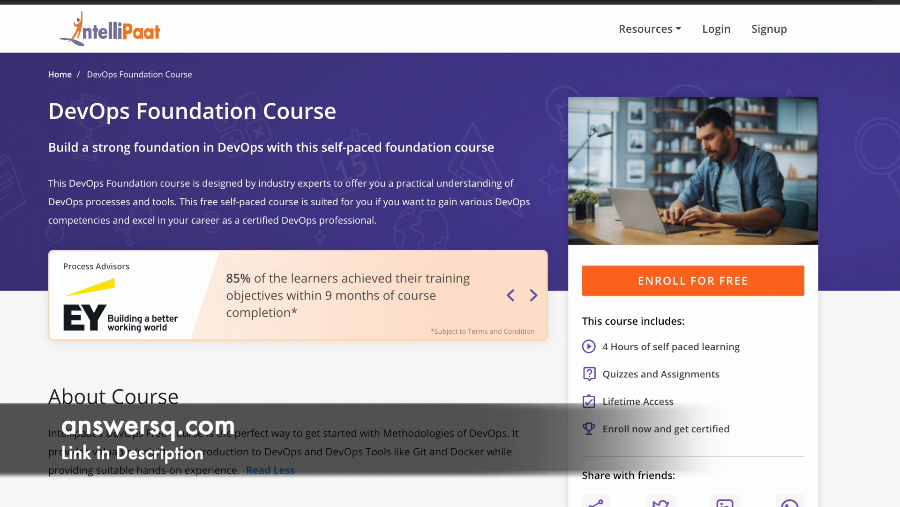